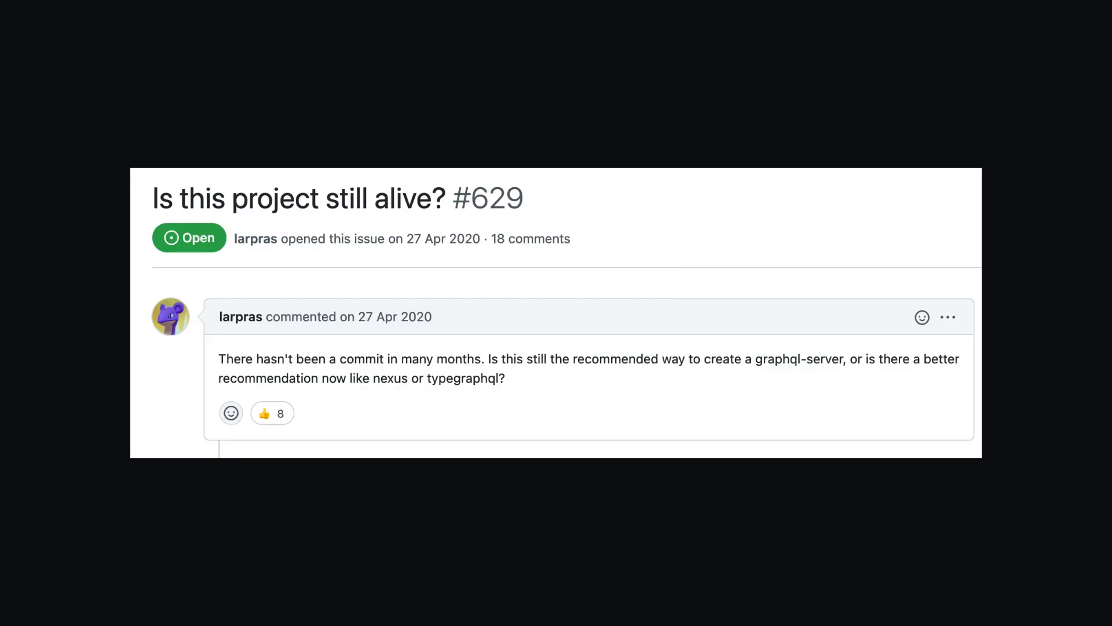
Scroll through the Yoga homepage, briefly highlighting the GraphQL Subscriptions over HTTP heading
scroll(down, 3)
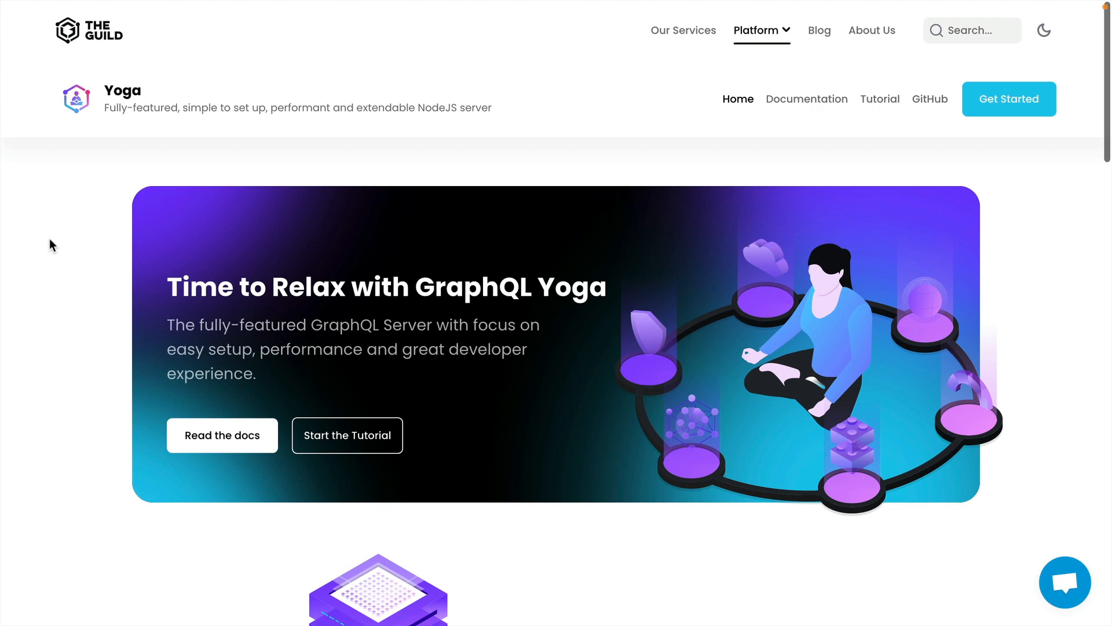
mouse_move(145, 259)
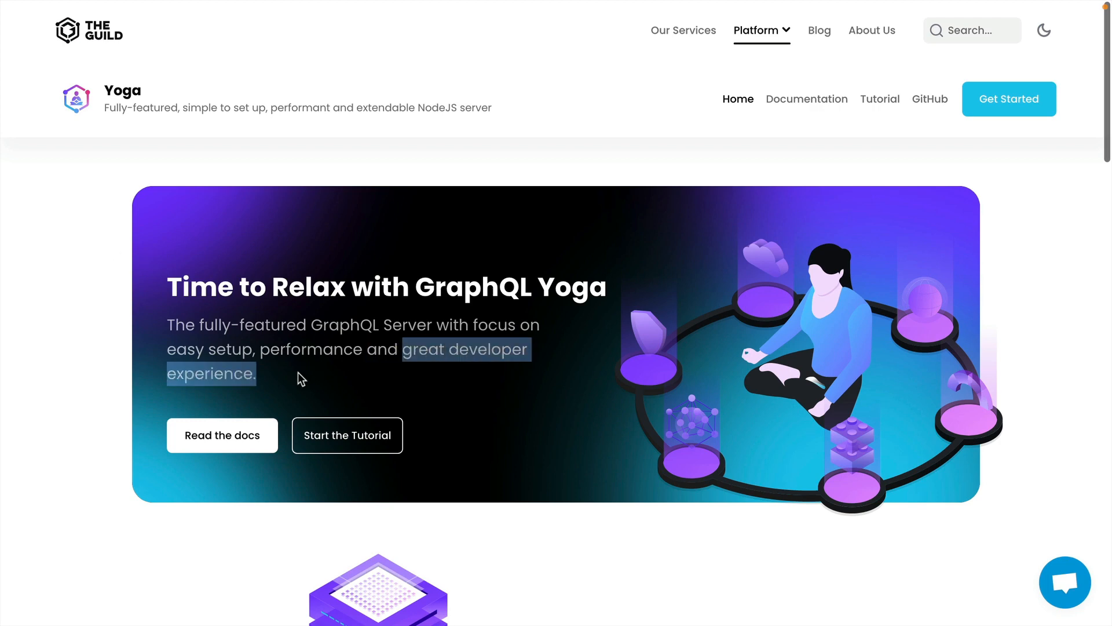
click(91, 384)
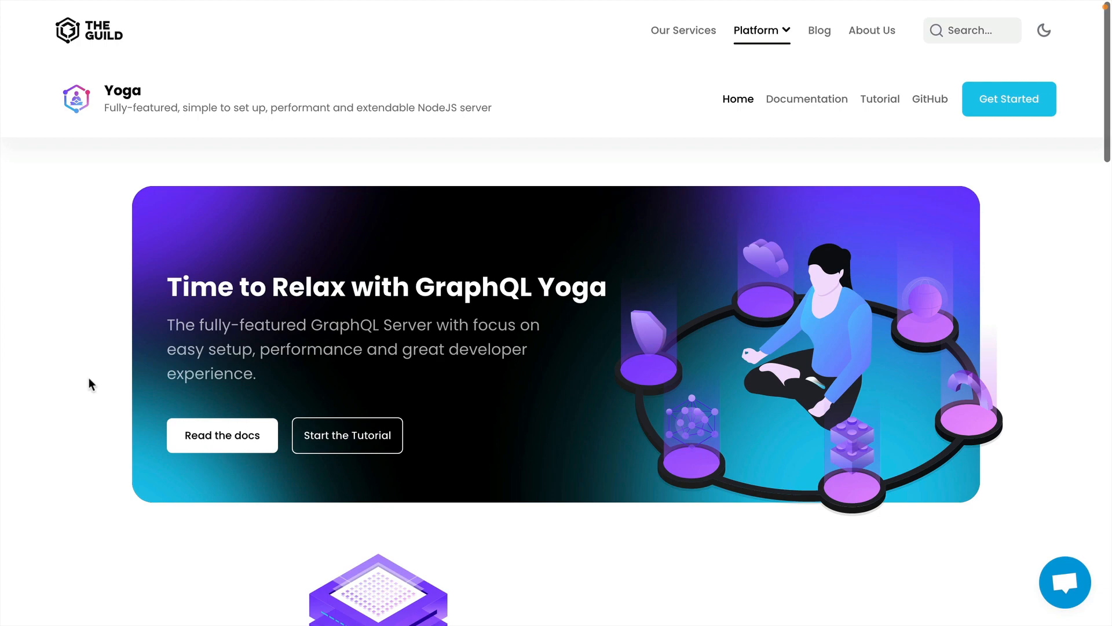
scroll(down, 3)
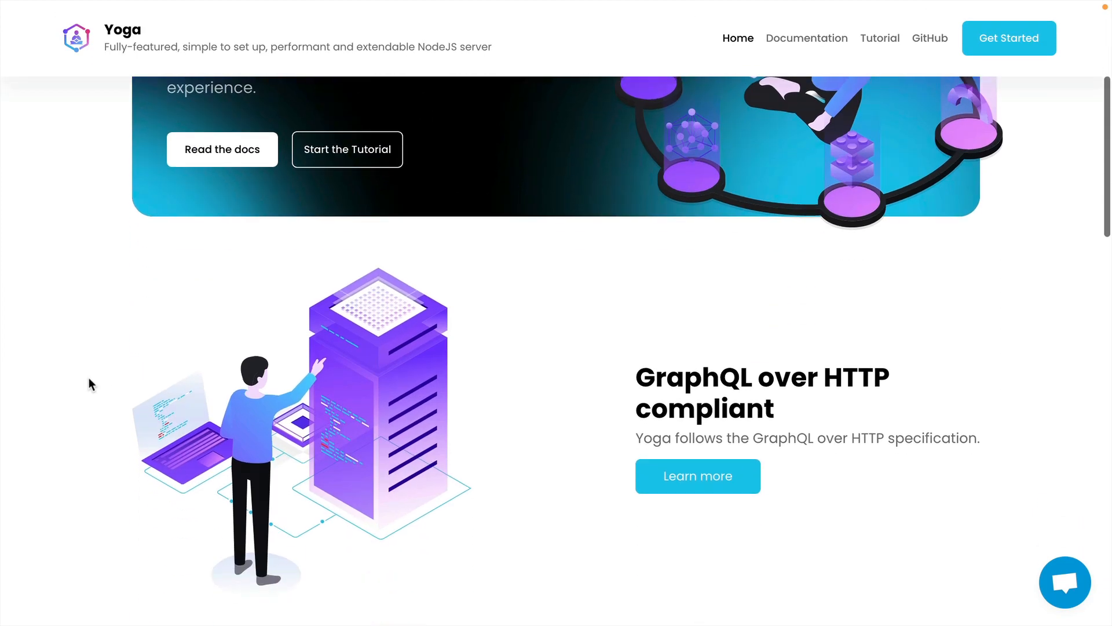
scroll(down, 3)
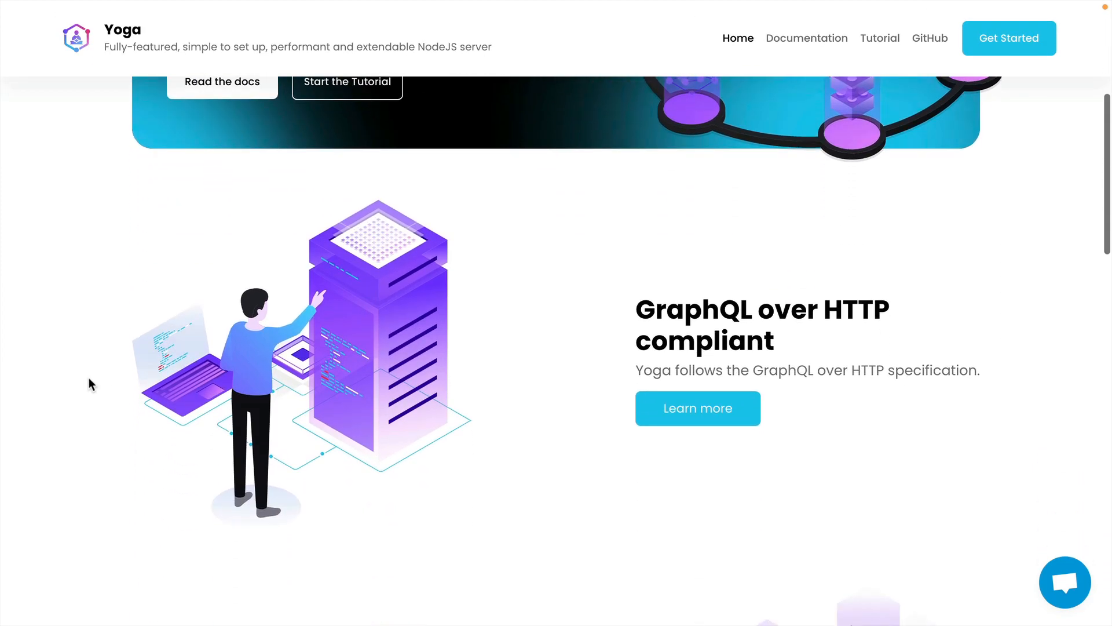
scroll(down, 3)
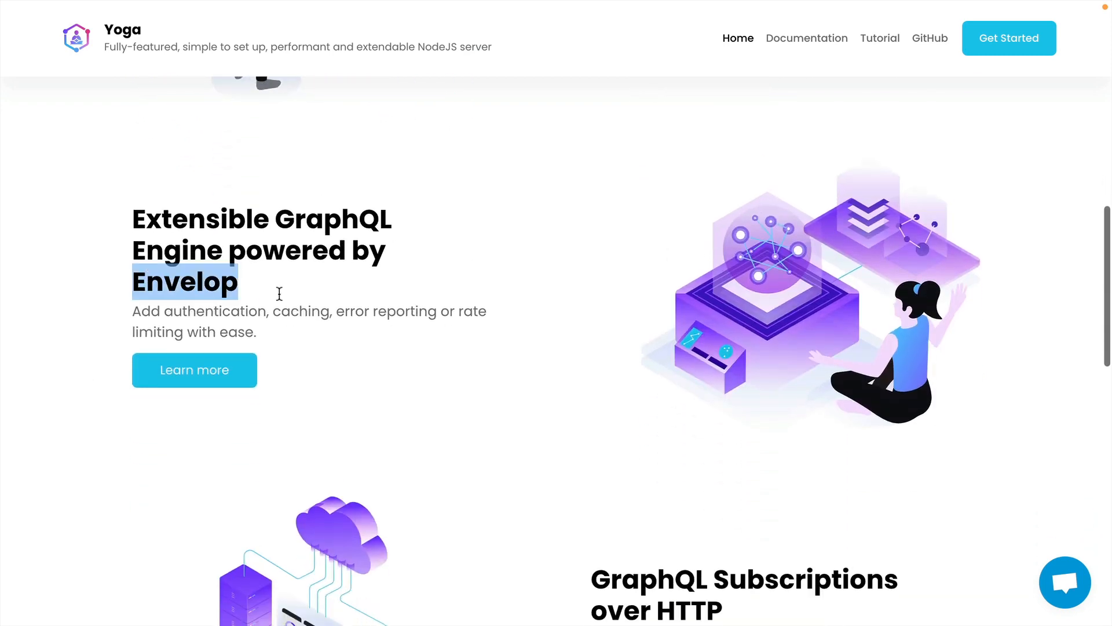
scroll(down, 3)
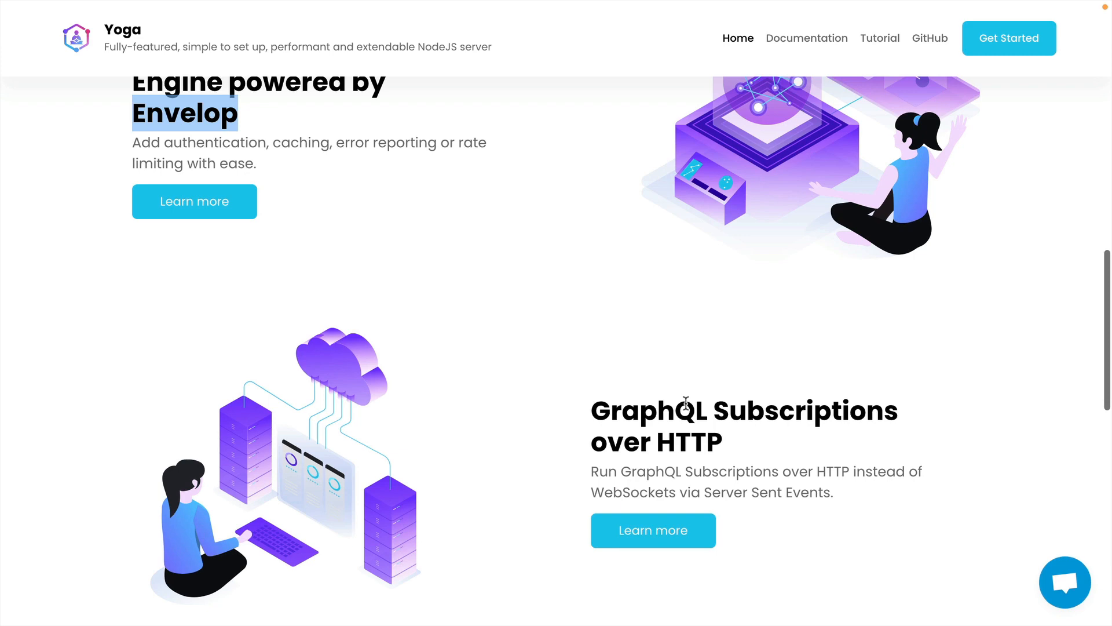
drag(591, 410, 722, 442)
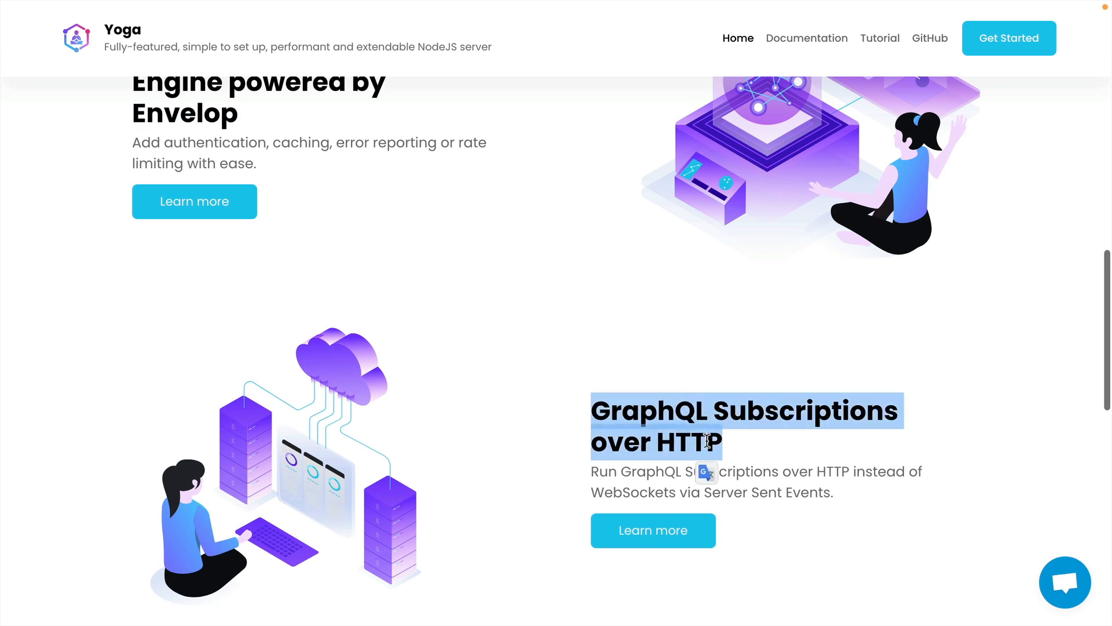
click(567, 305)
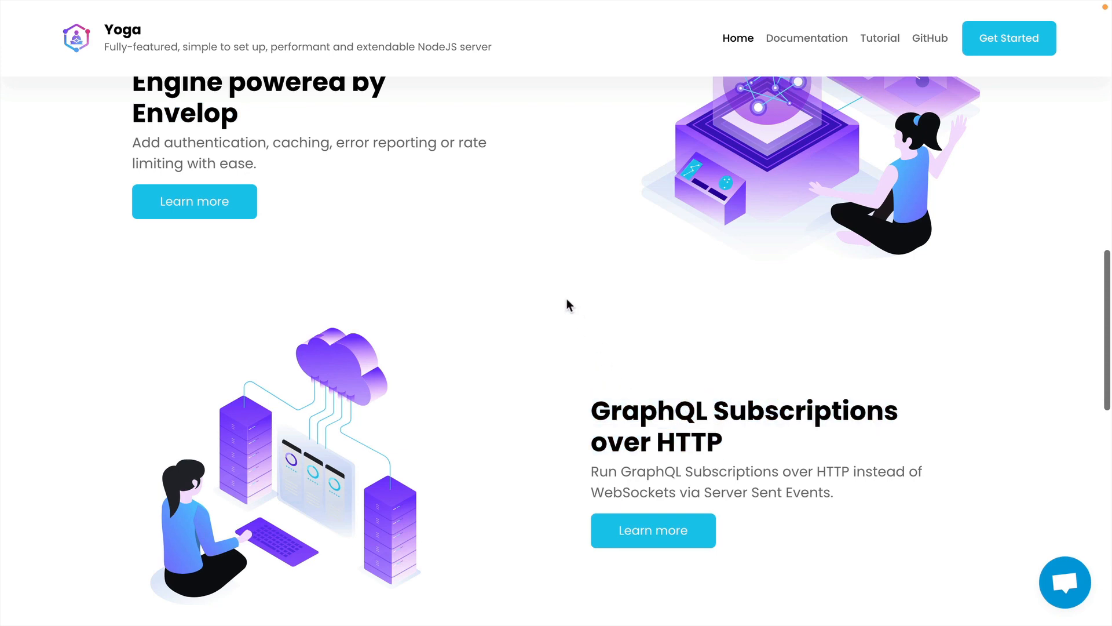
scroll(down, 3)
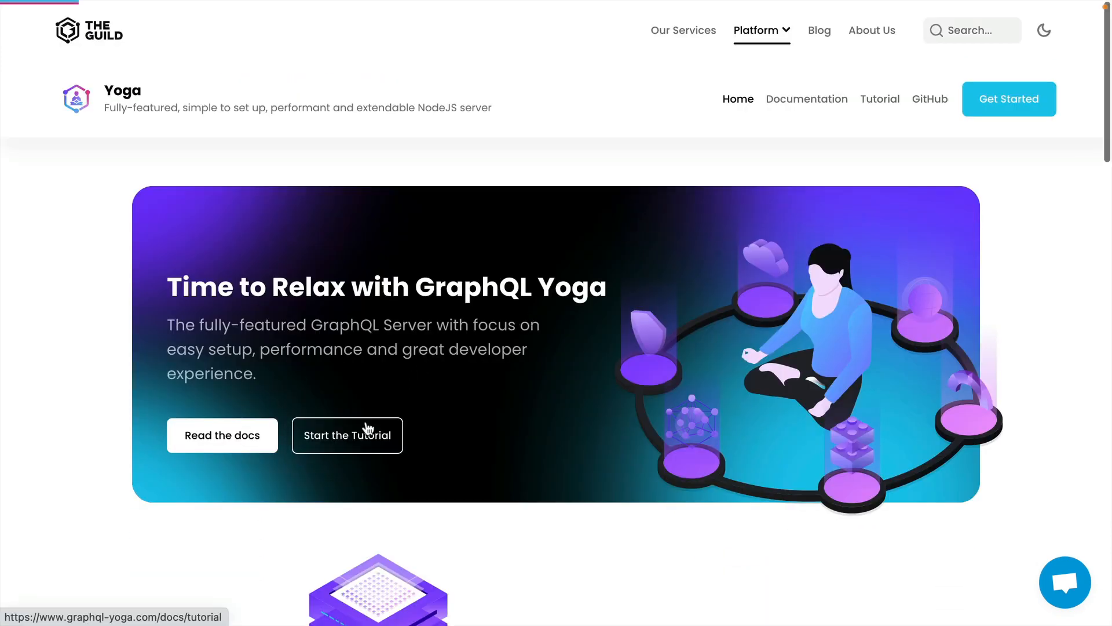
Start the basic tutorial, browse its chapter list, and reach the Quick Start installation commands
click(347, 435)
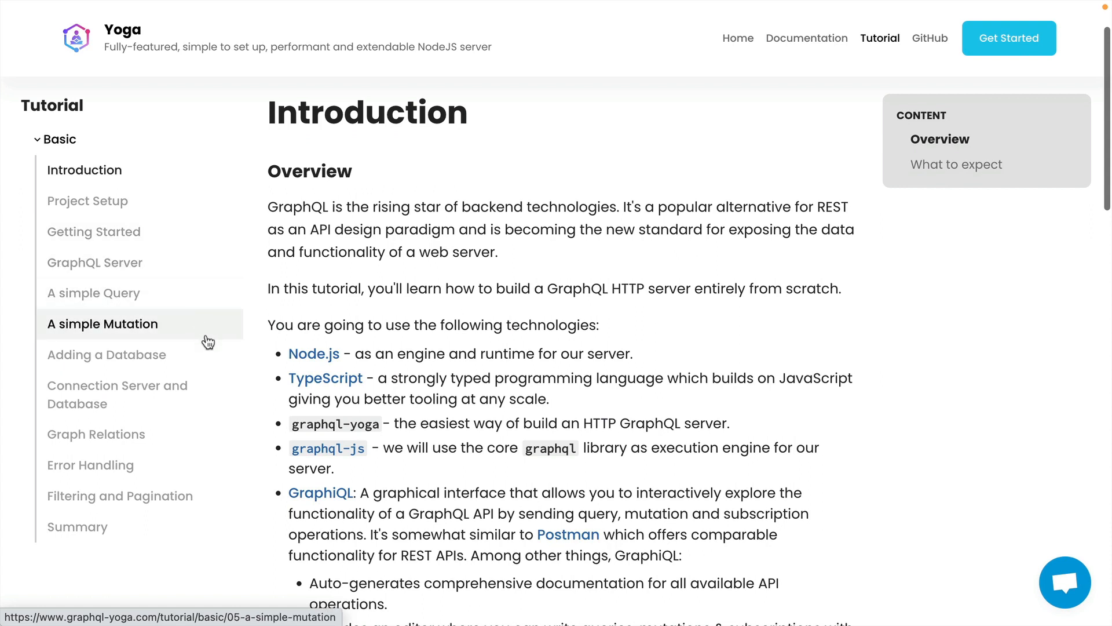
click(107, 354)
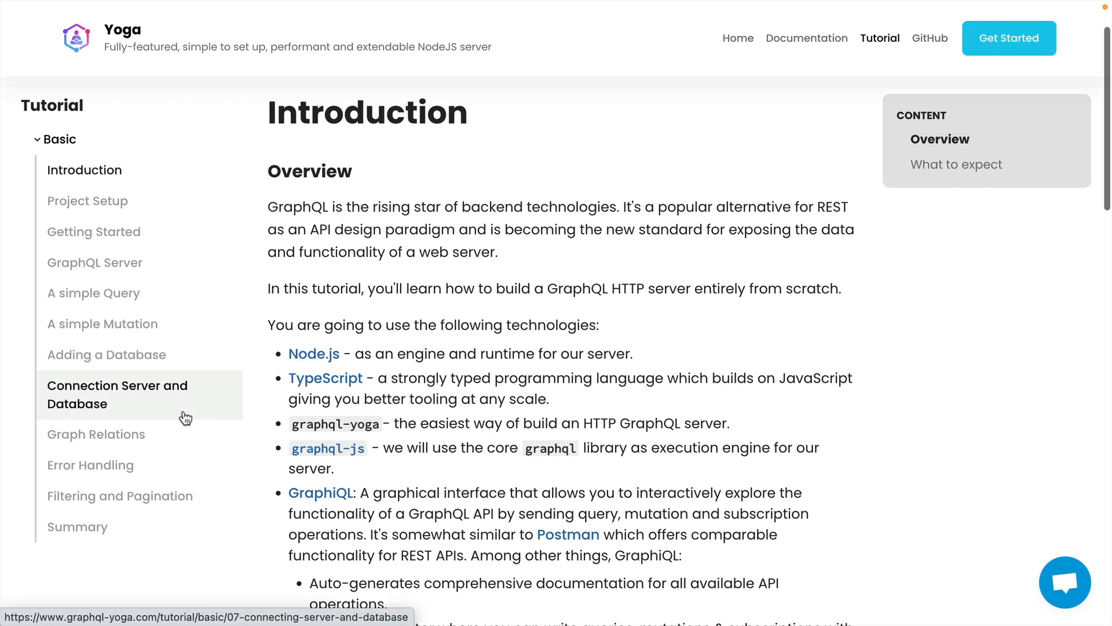
click(806, 38)
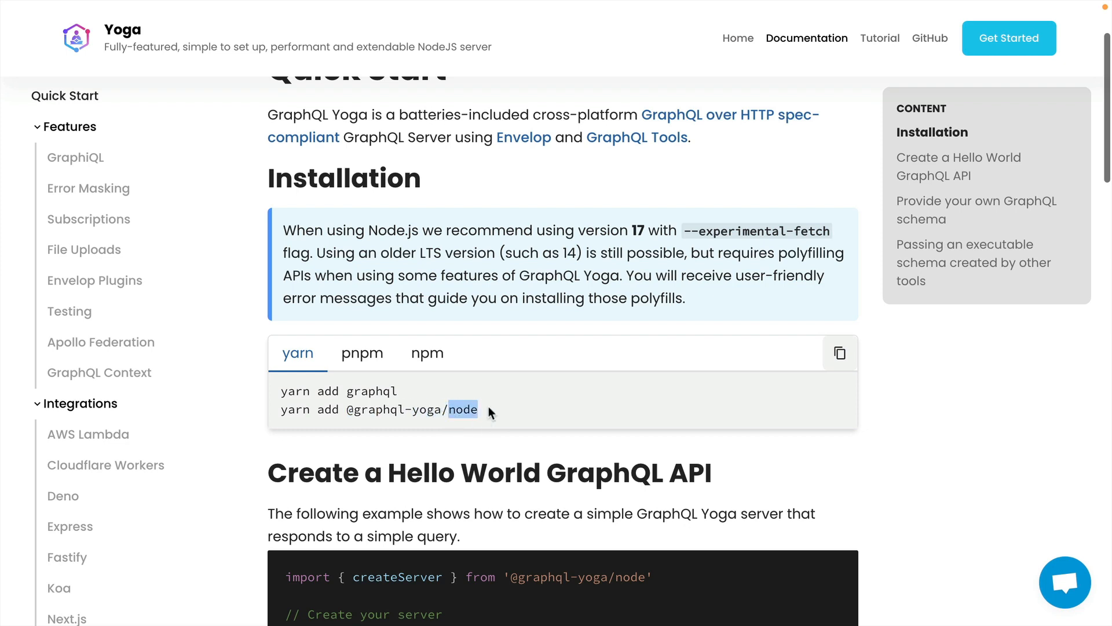
View the AWS Lambda integration docs, then Cloudflare Workers' install commands, highlighting 'common'
scroll(down, 3)
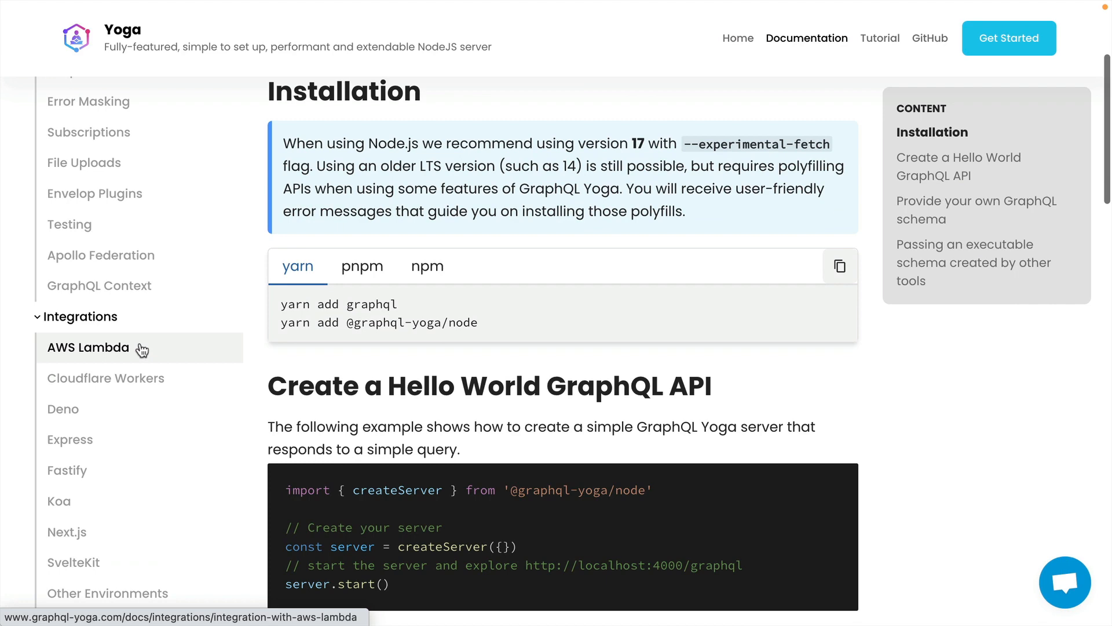
click(88, 348)
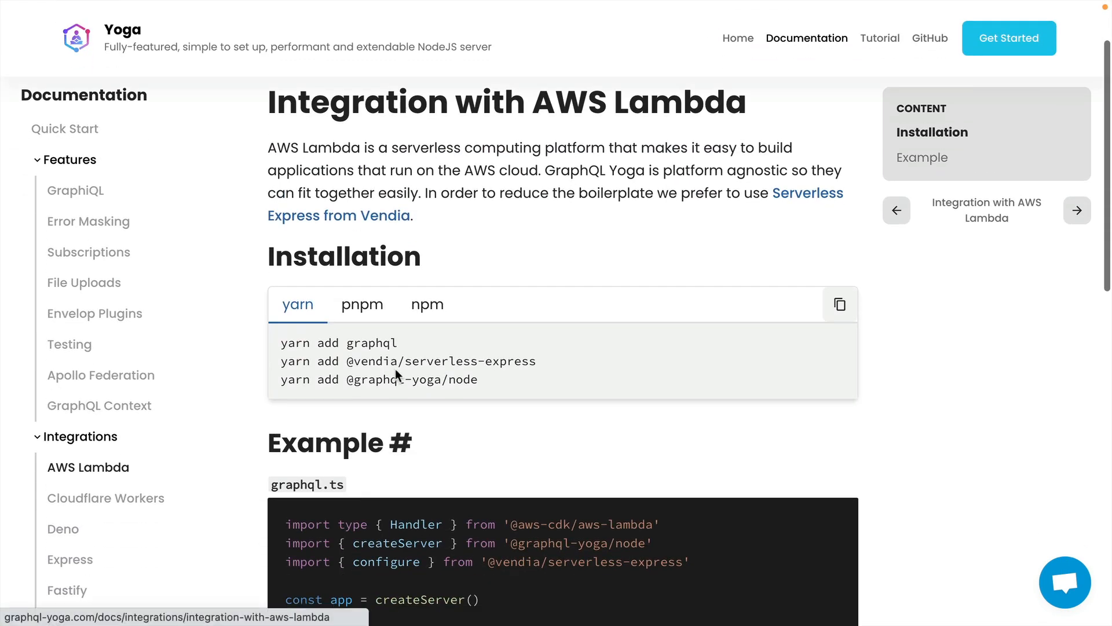
scroll(down, 3)
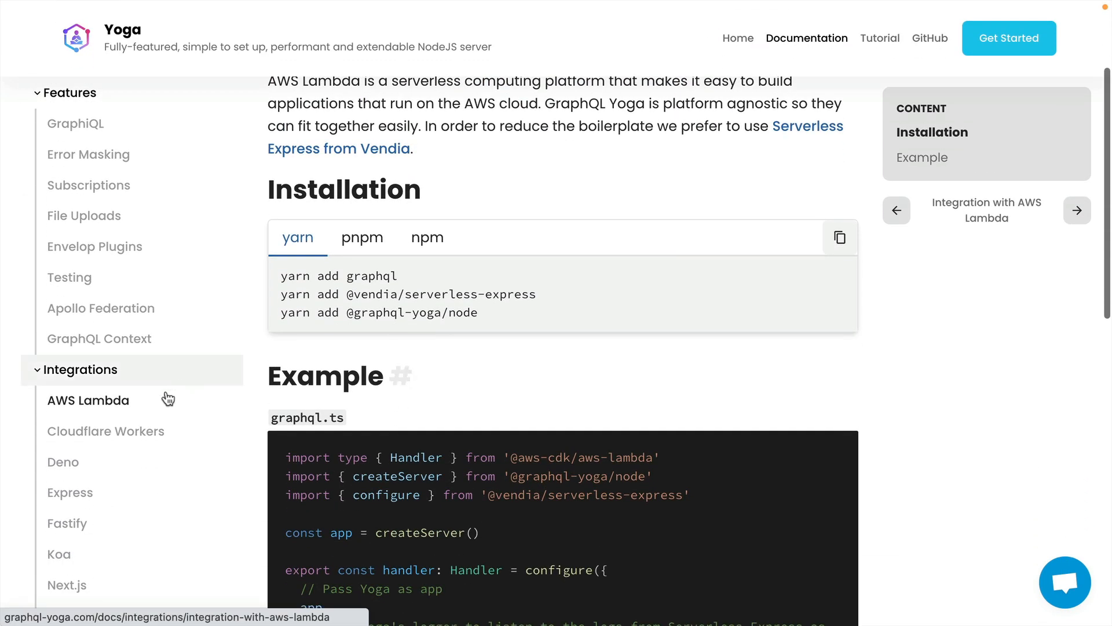
click(105, 430)
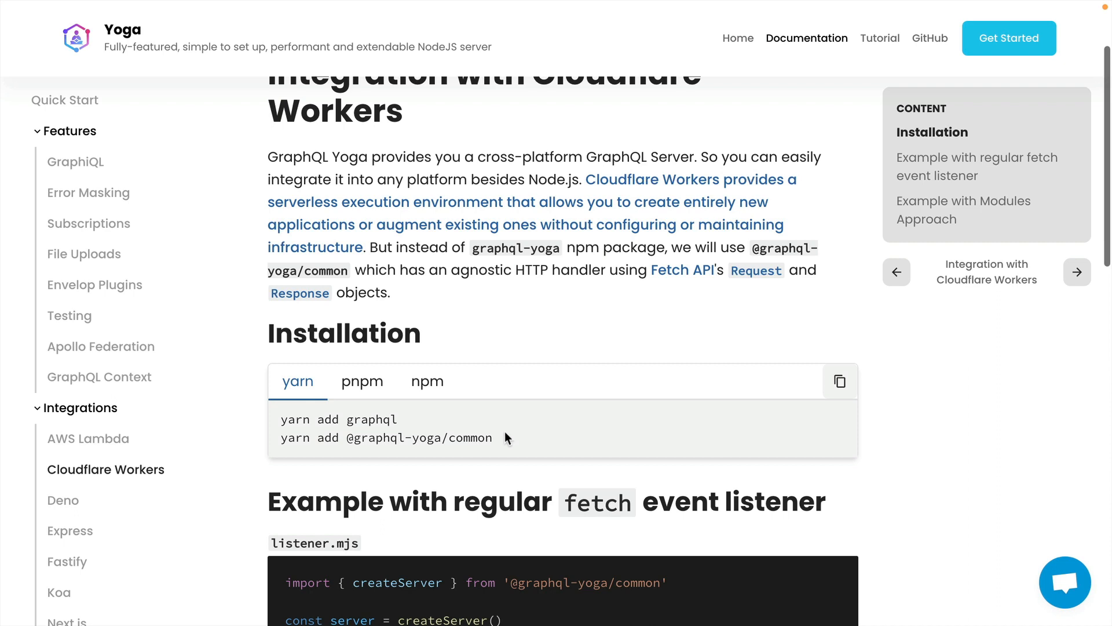
mouse_move(474, 433)
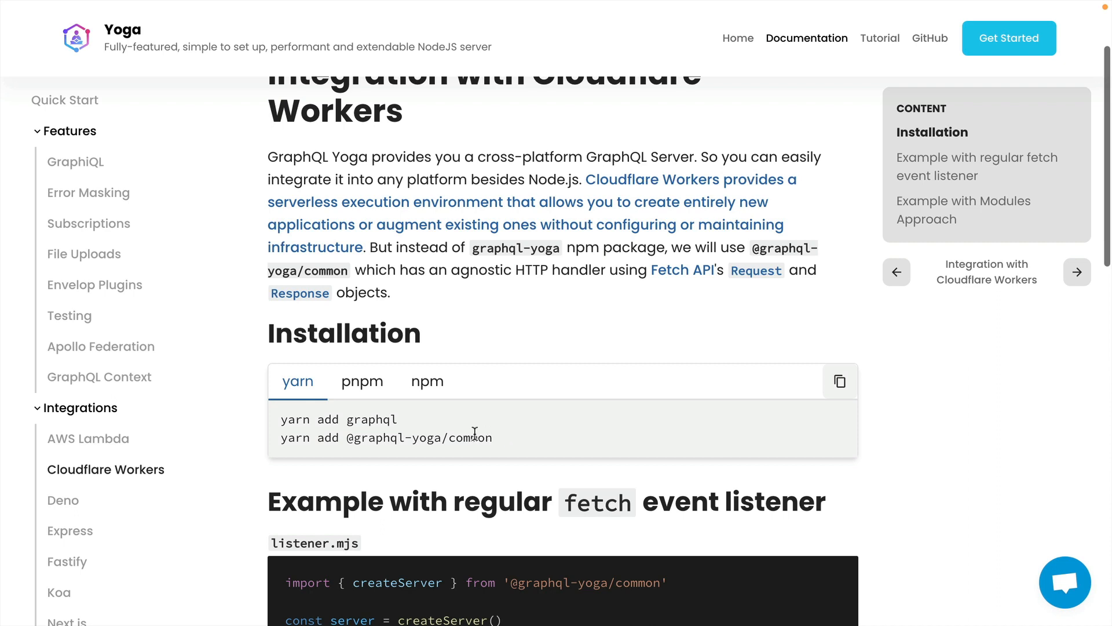
double_click(470, 437)
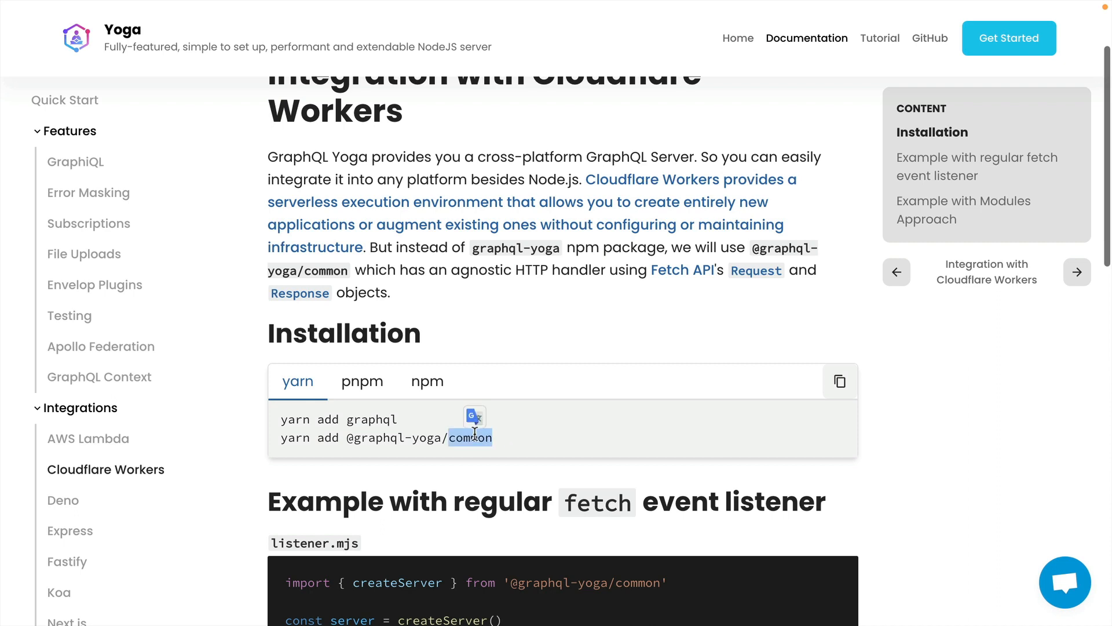
mouse_move(578, 268)
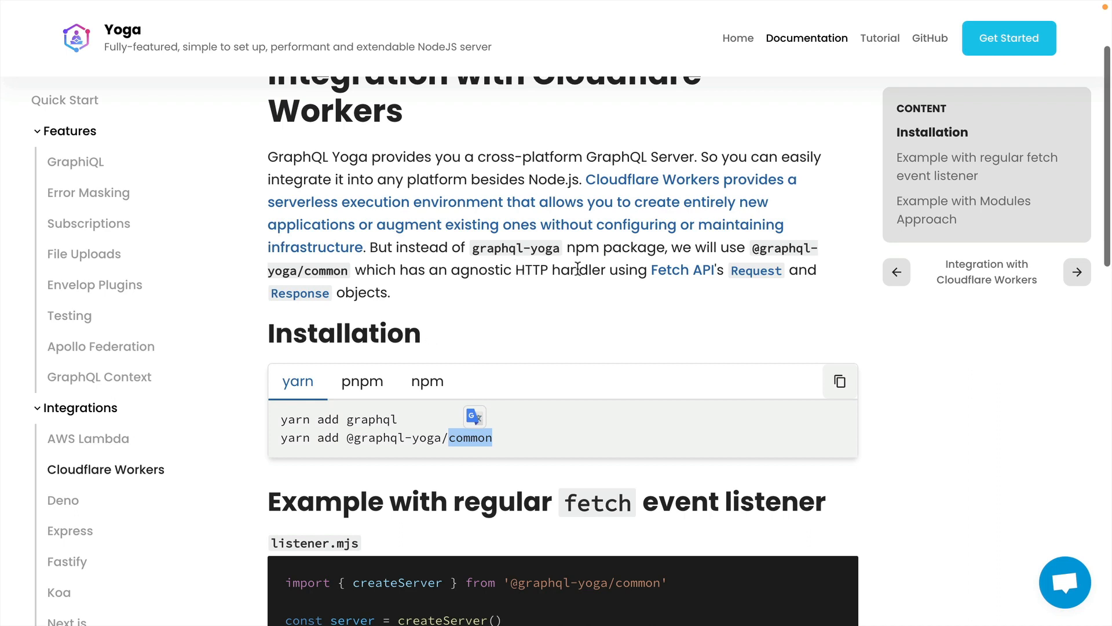
mouse_move(670, 279)
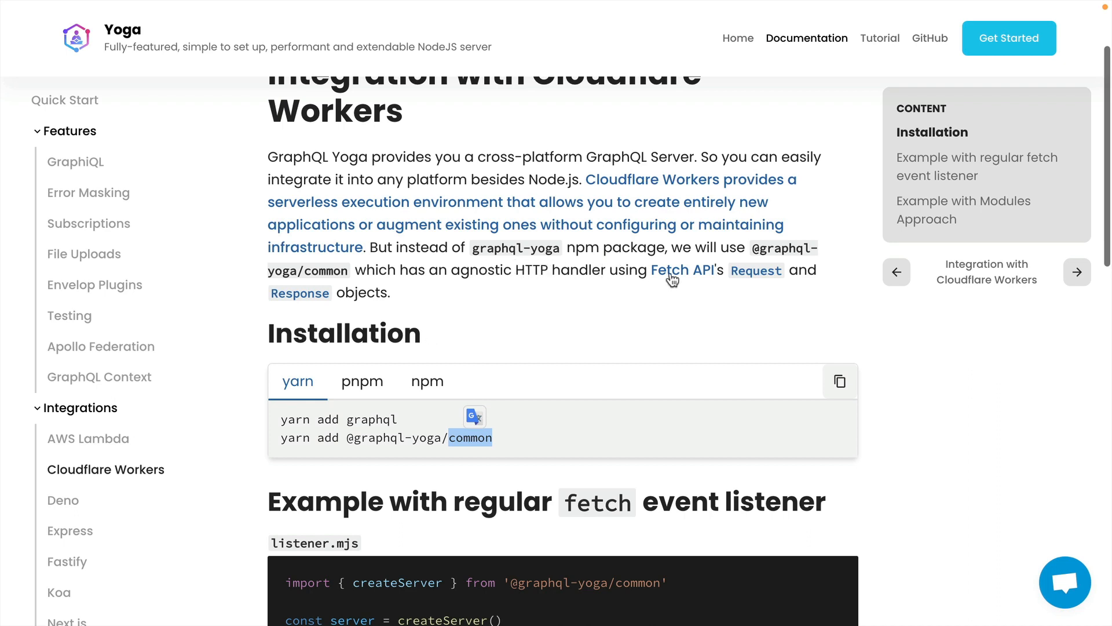
mouse_move(757, 277)
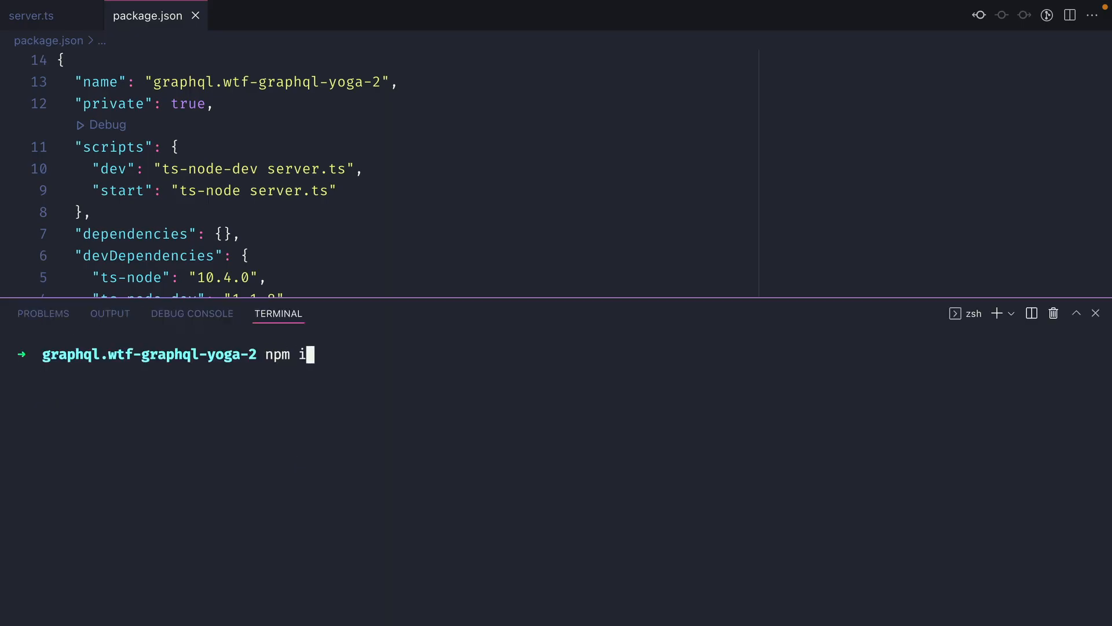
text(-E @g)
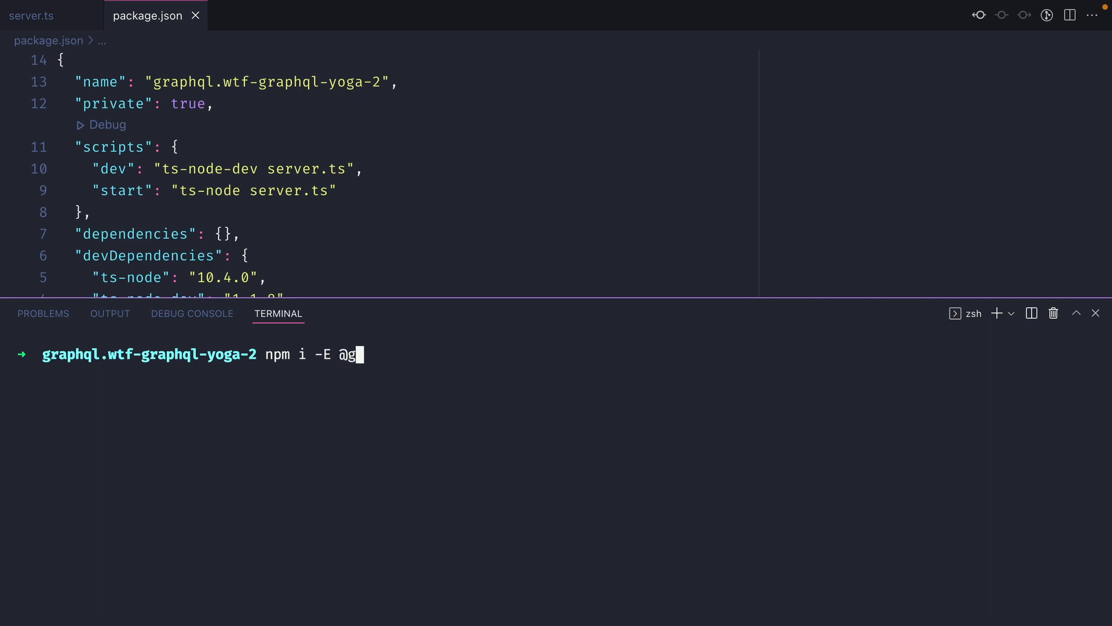
text(raphql-yoga/node)
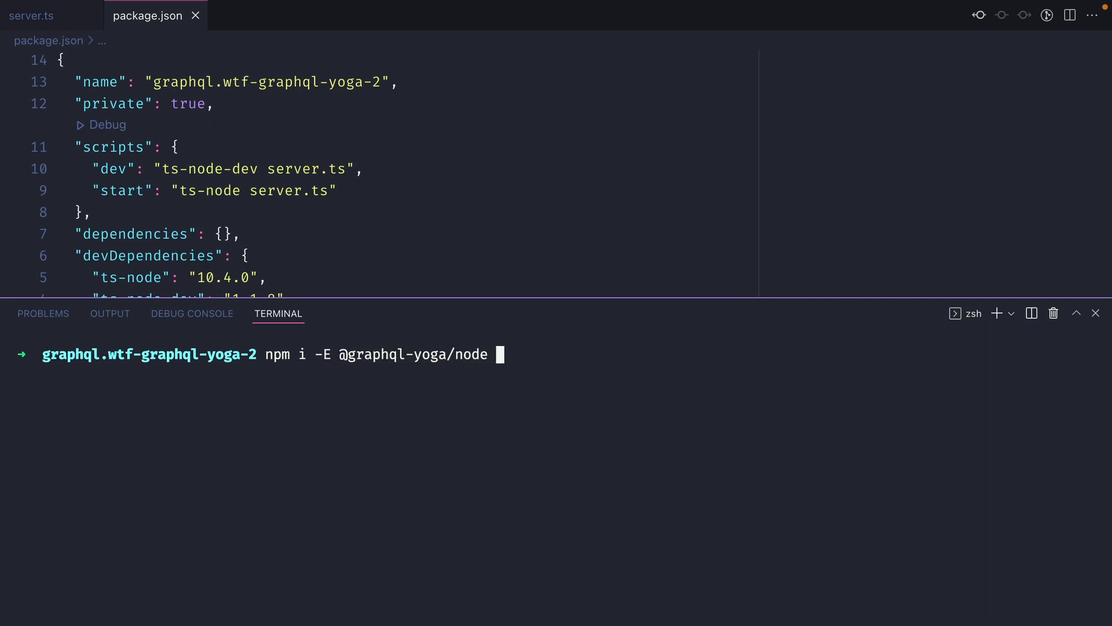
text(graphql)
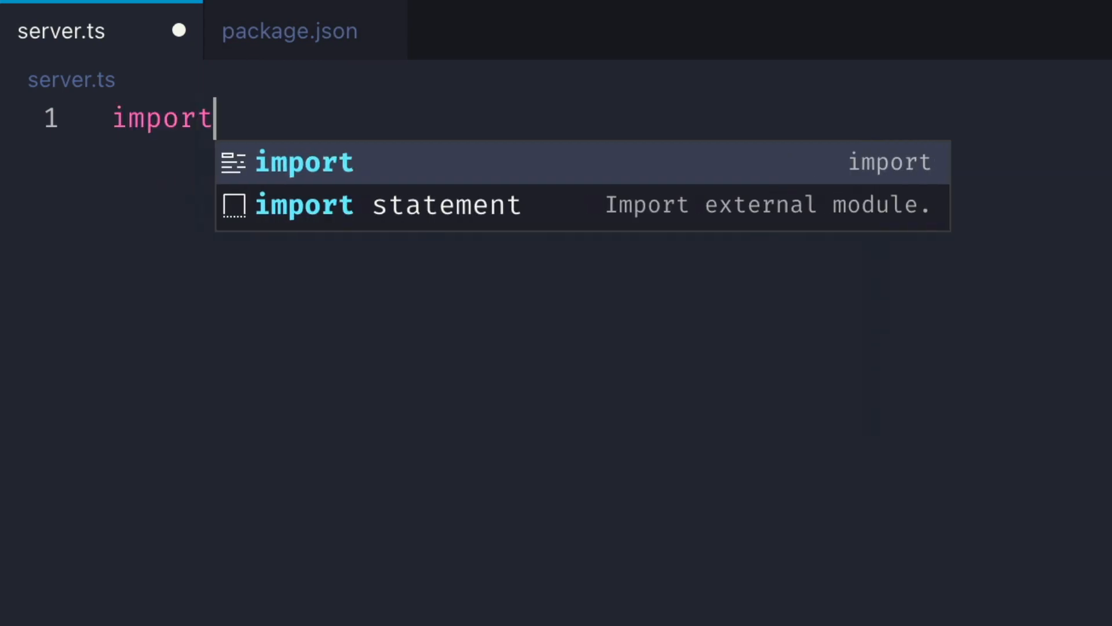
text({crea)
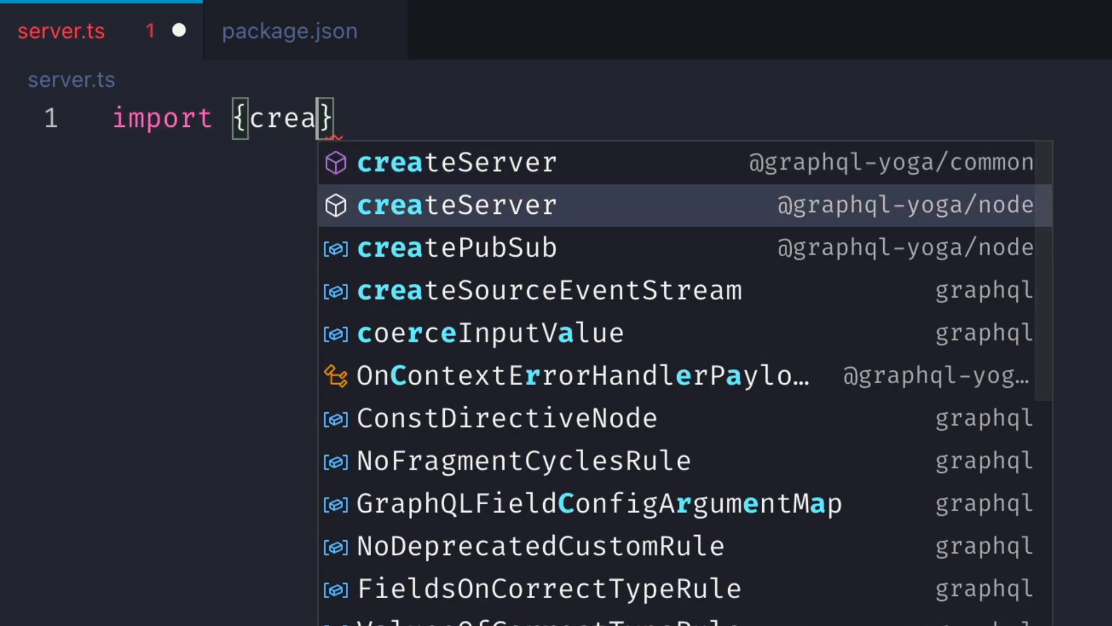
click(457, 205)
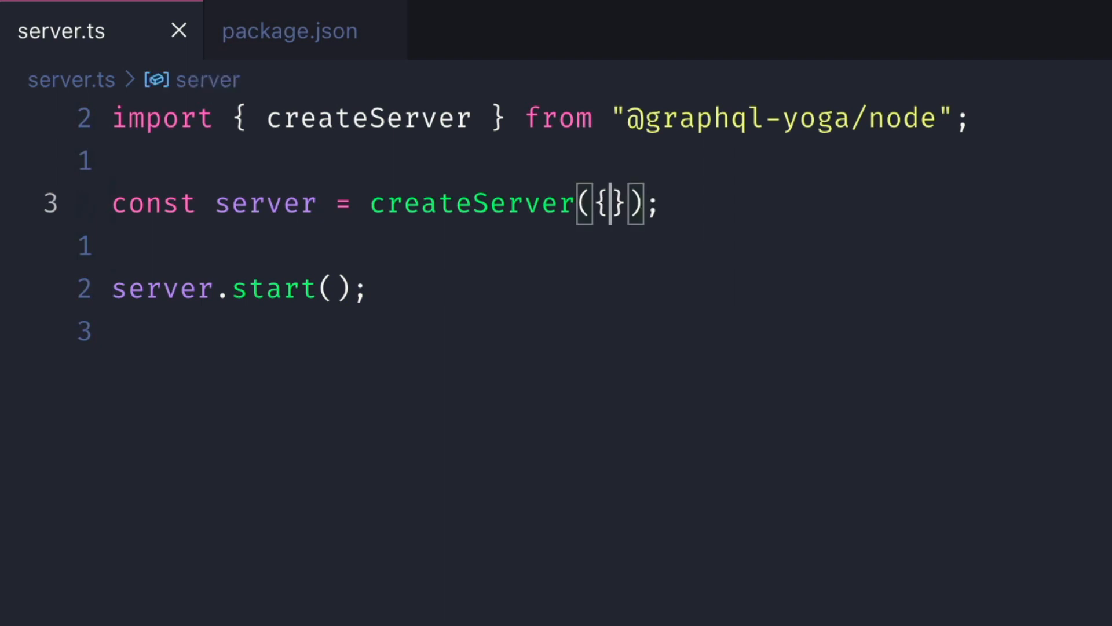
key(Enter)
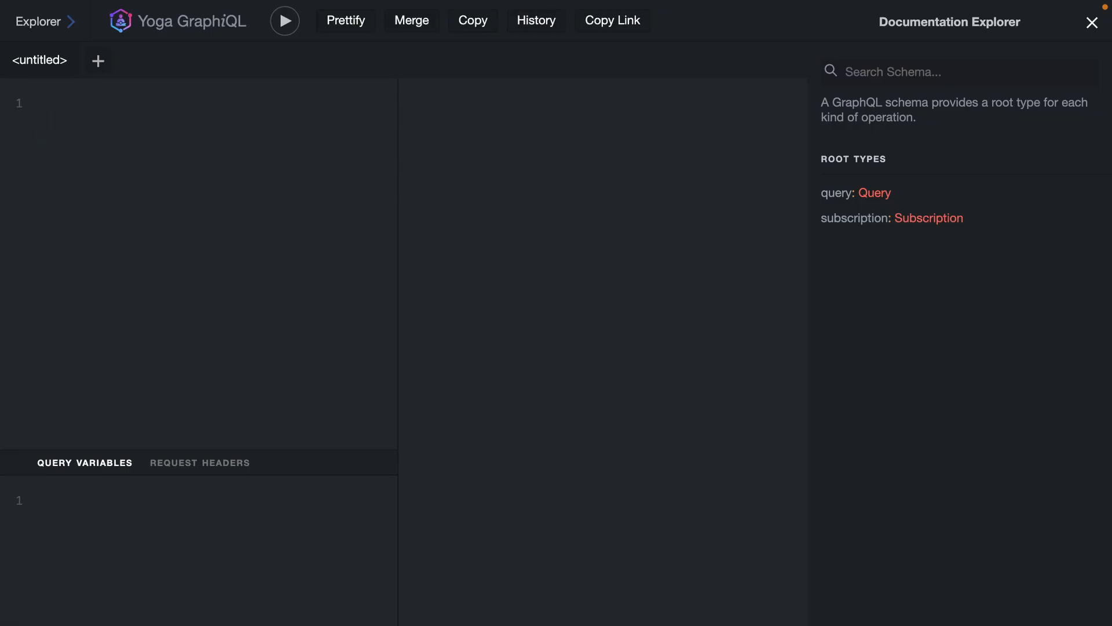
Write and run the default greetings query in GraphiQL
text(s)
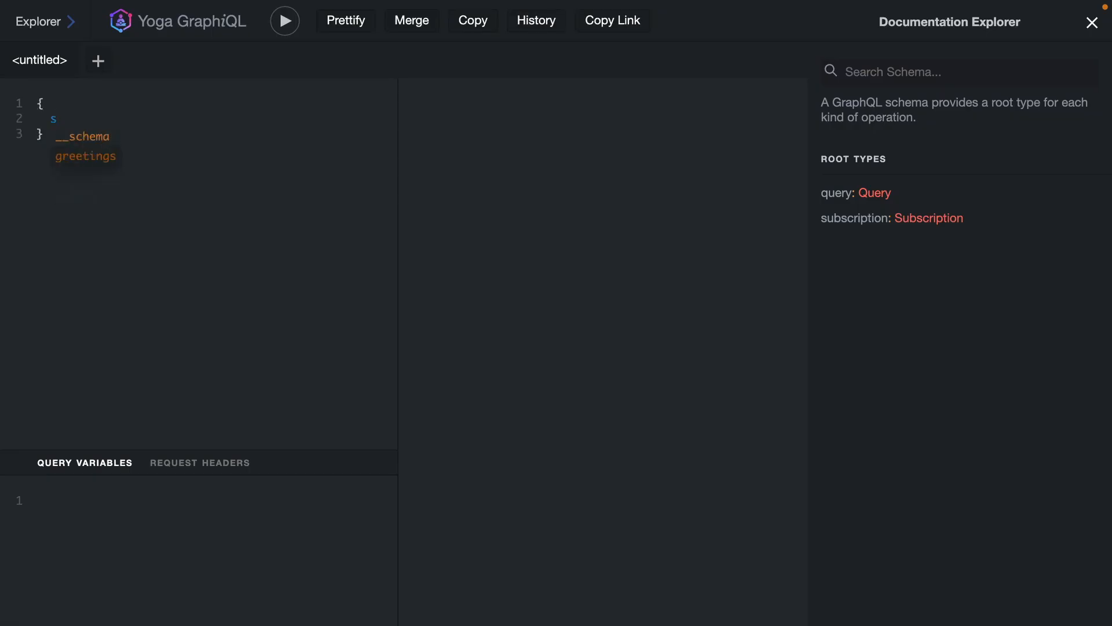
click(285, 20)
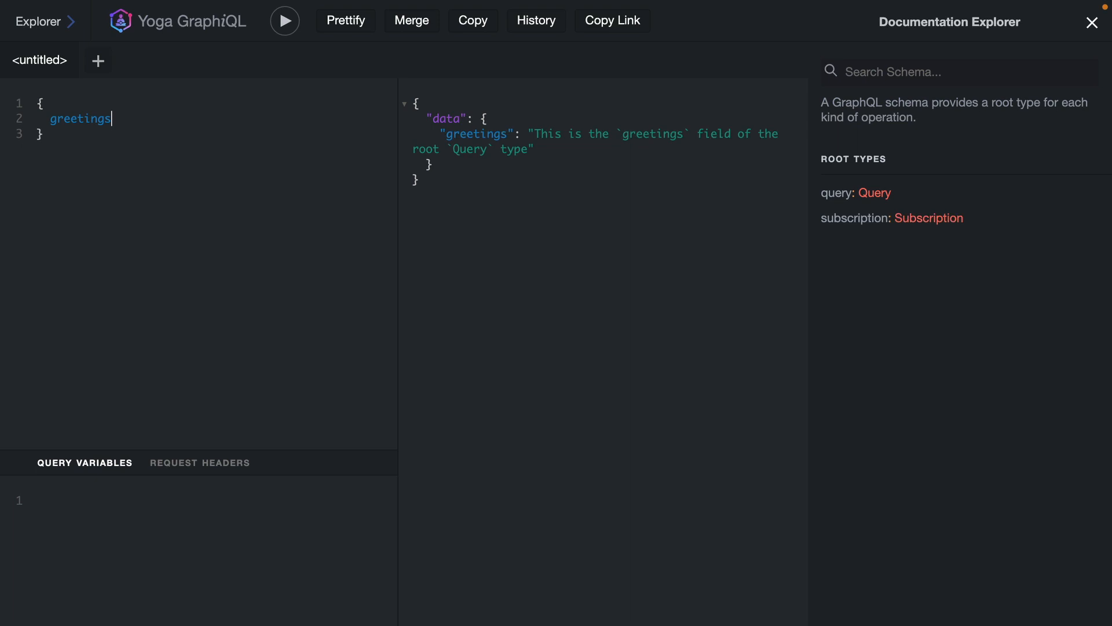
text(subscription)
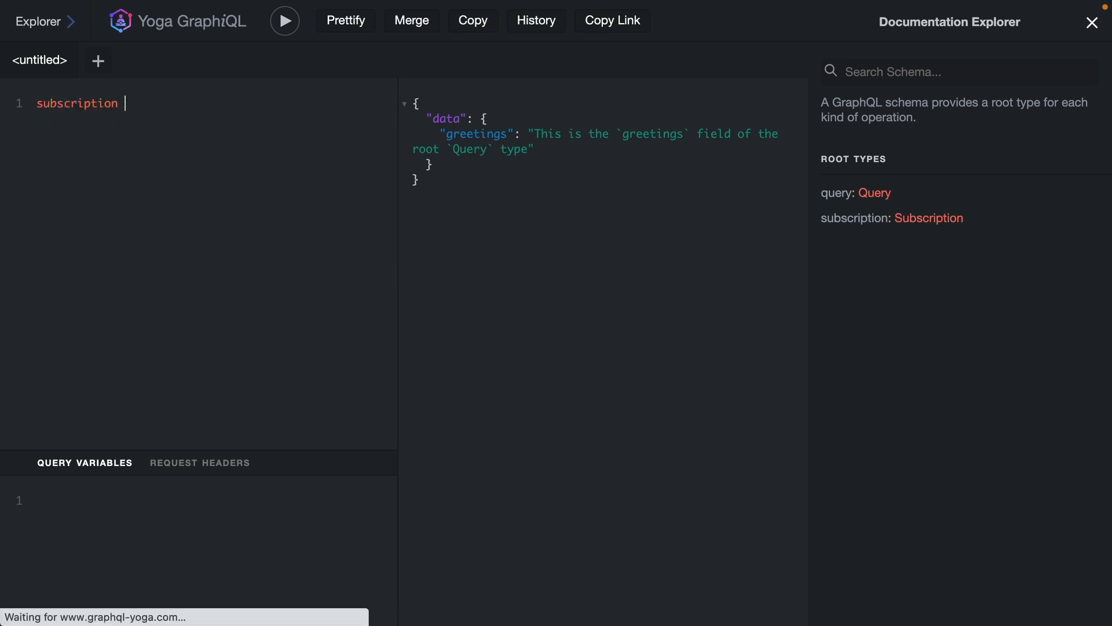
text({)
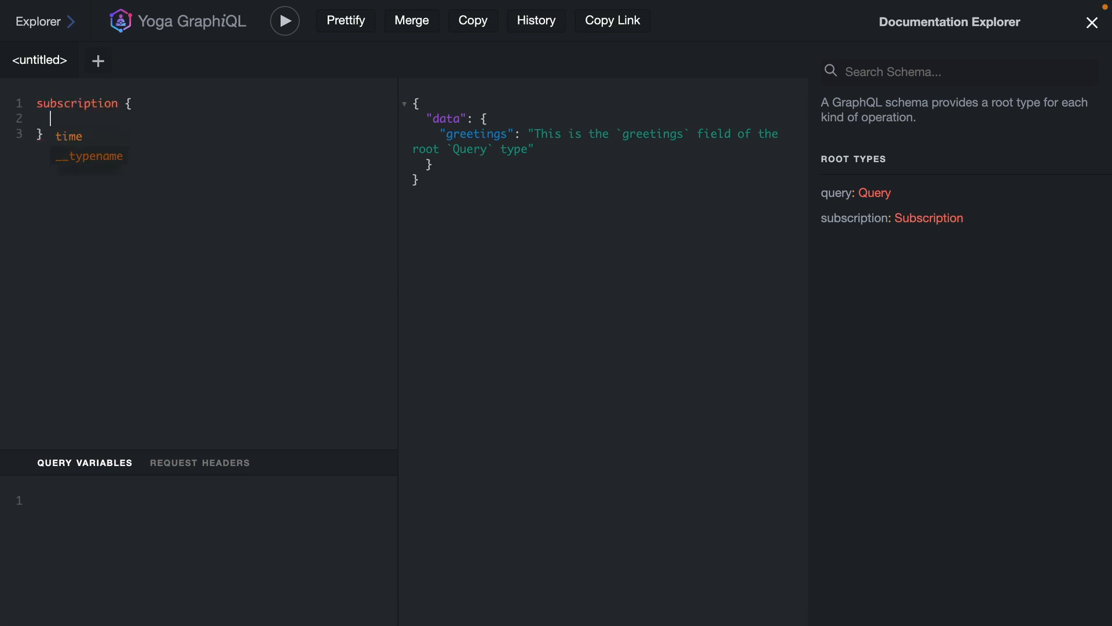
click(284, 20)
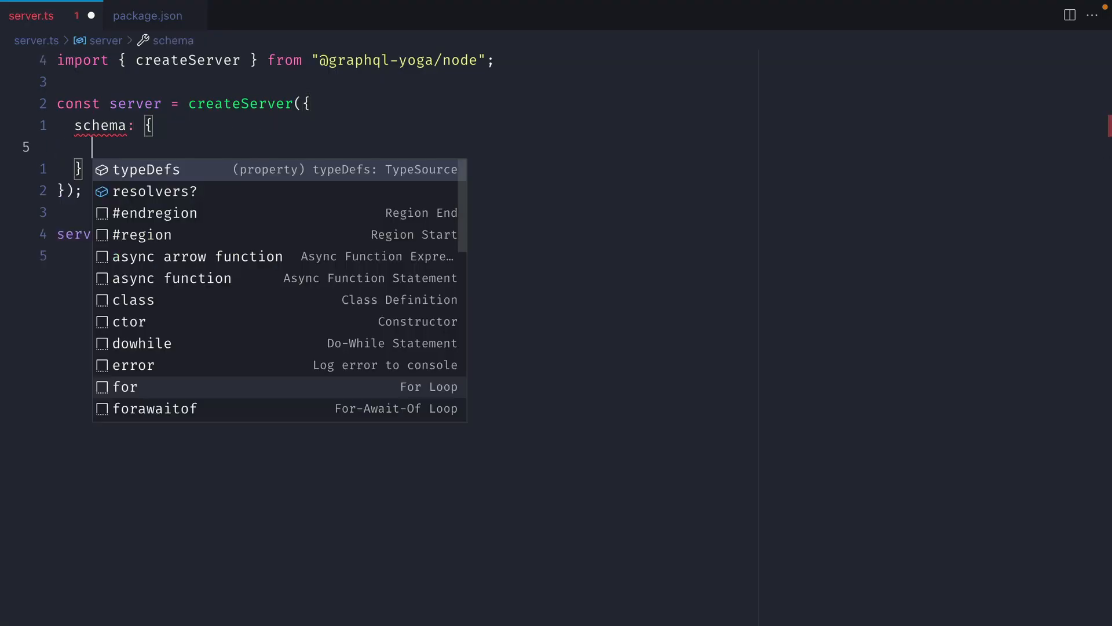
Give createServer a schema with typeDefs type Query { hello: String! } and Query resolvers
key(Down)
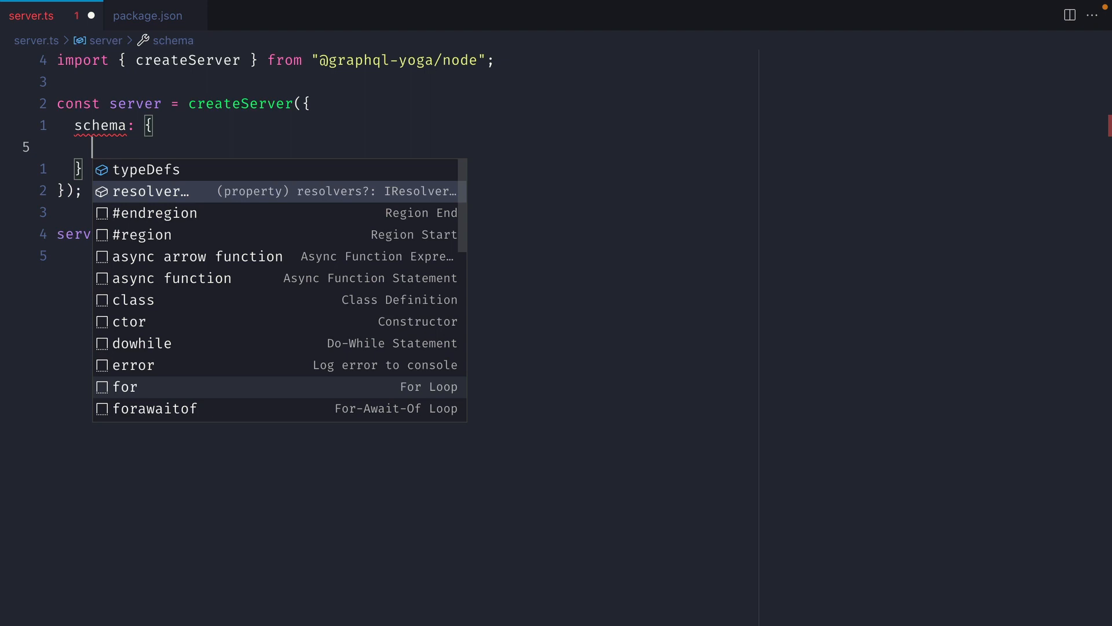
click(146, 168)
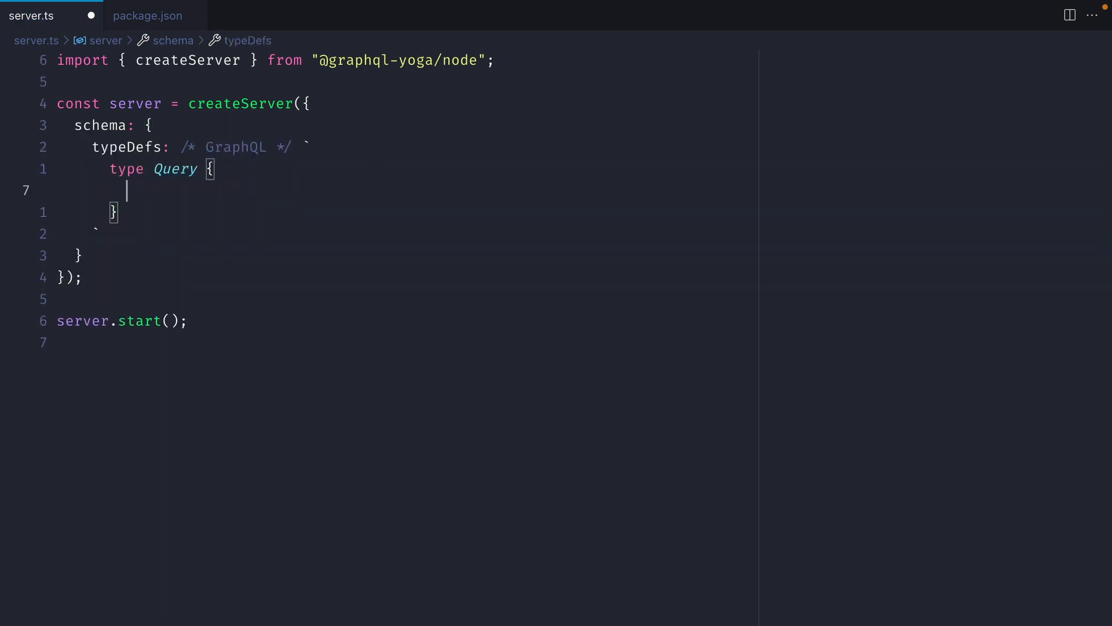
text(hello: String!)
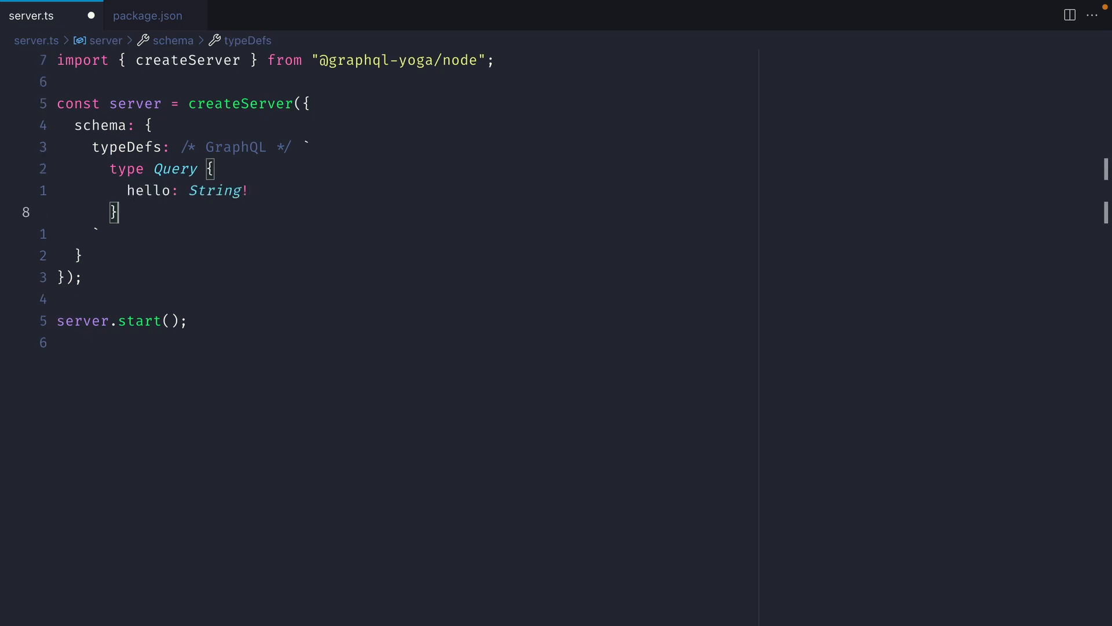
text(resolvers: {)
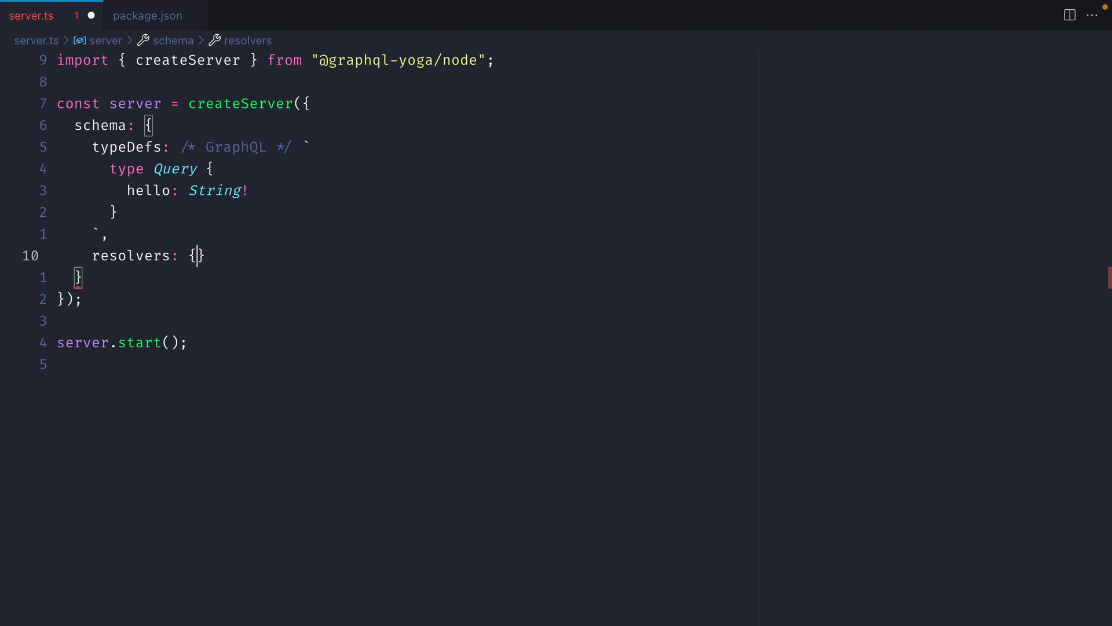
text(Query: {)
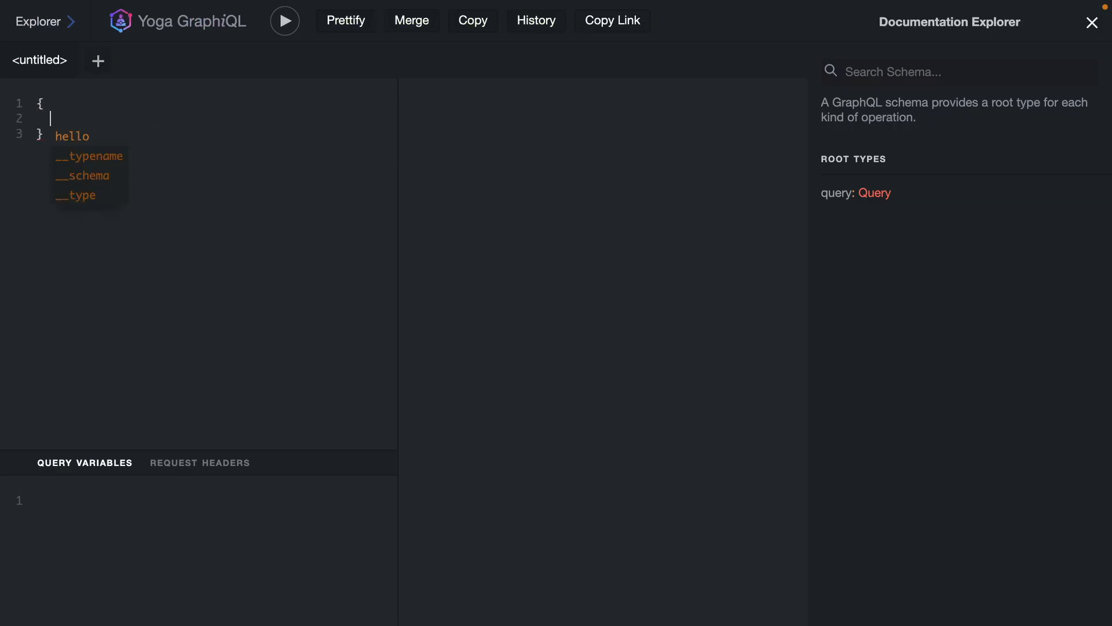
Insert the hello field into the GraphiQL query
click(285, 20)
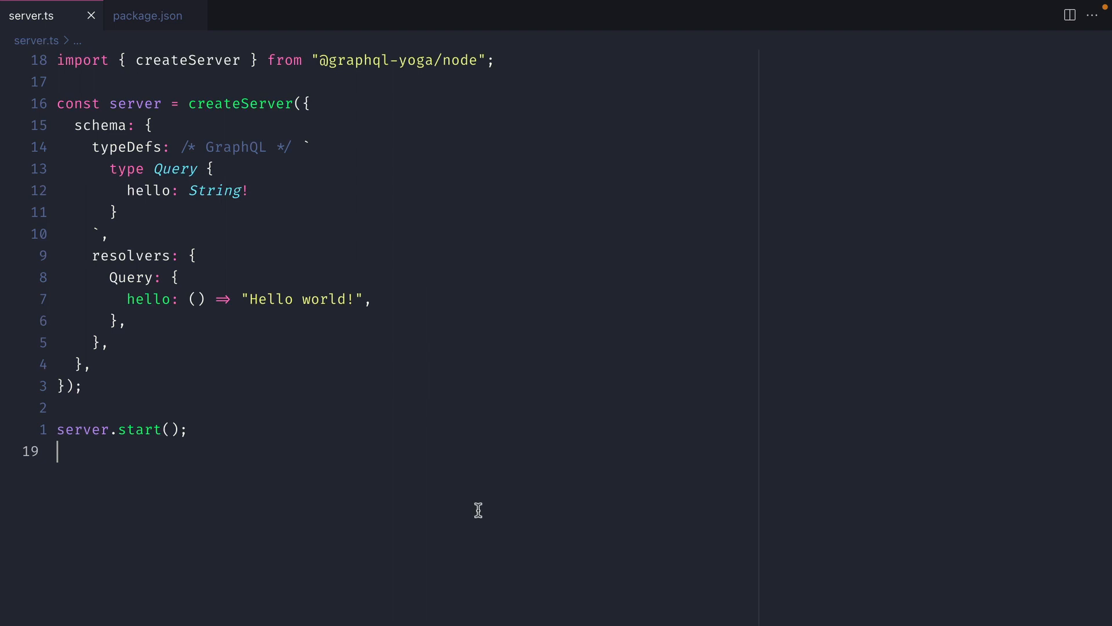
mouse_move(195, 258)
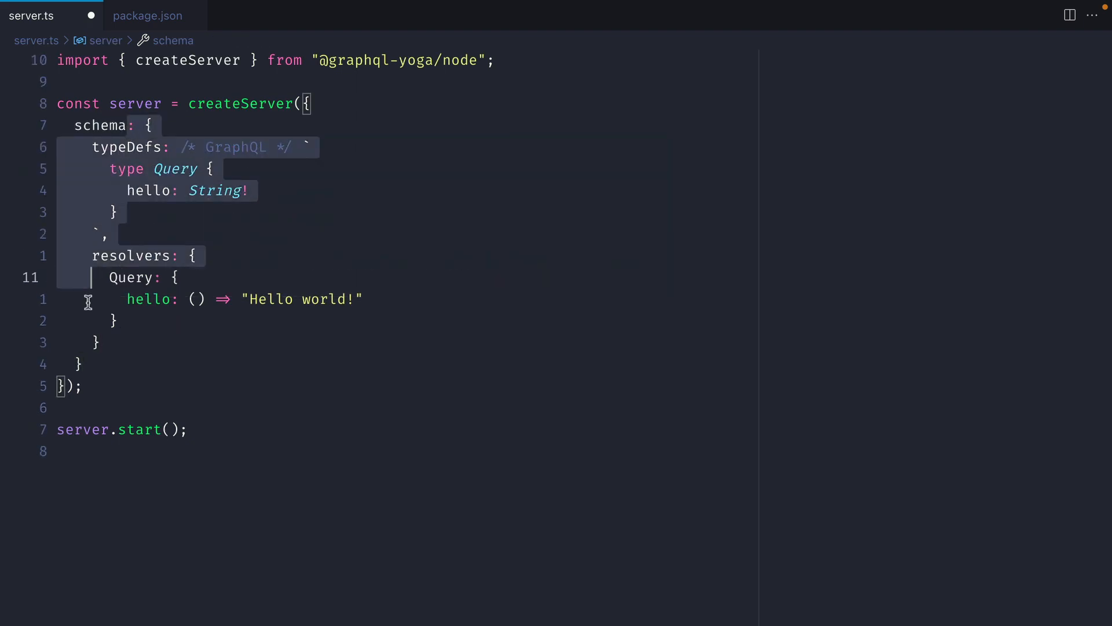
Add Mutation speak and Subscription speaking types, a pubSub, and a publishing speak resolver
text(makeExecutableSchema()
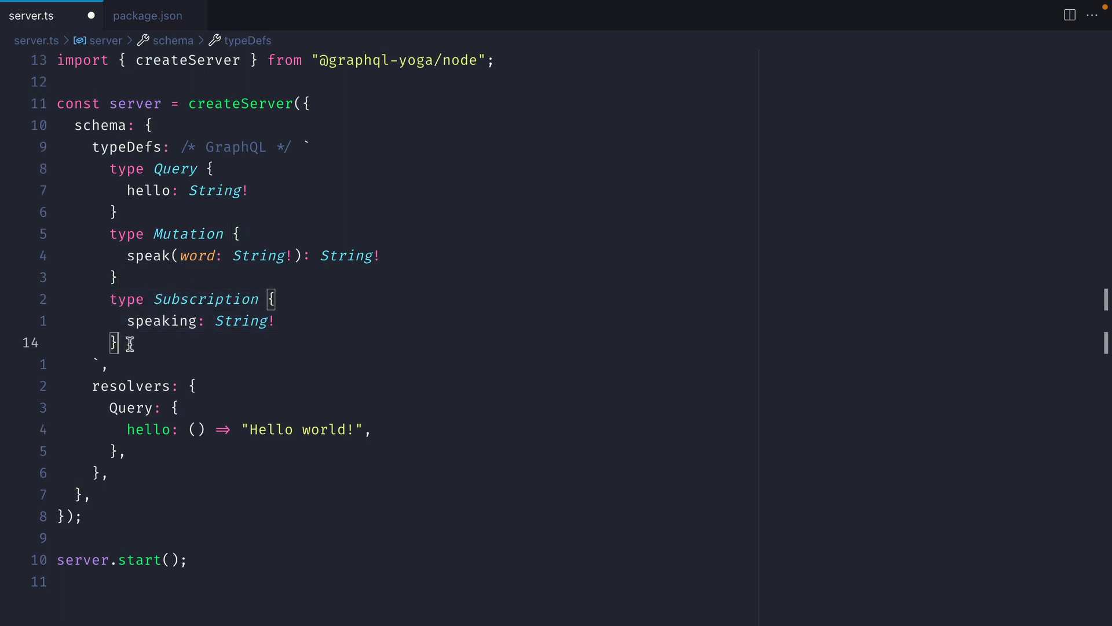
mouse_move(282, 334)
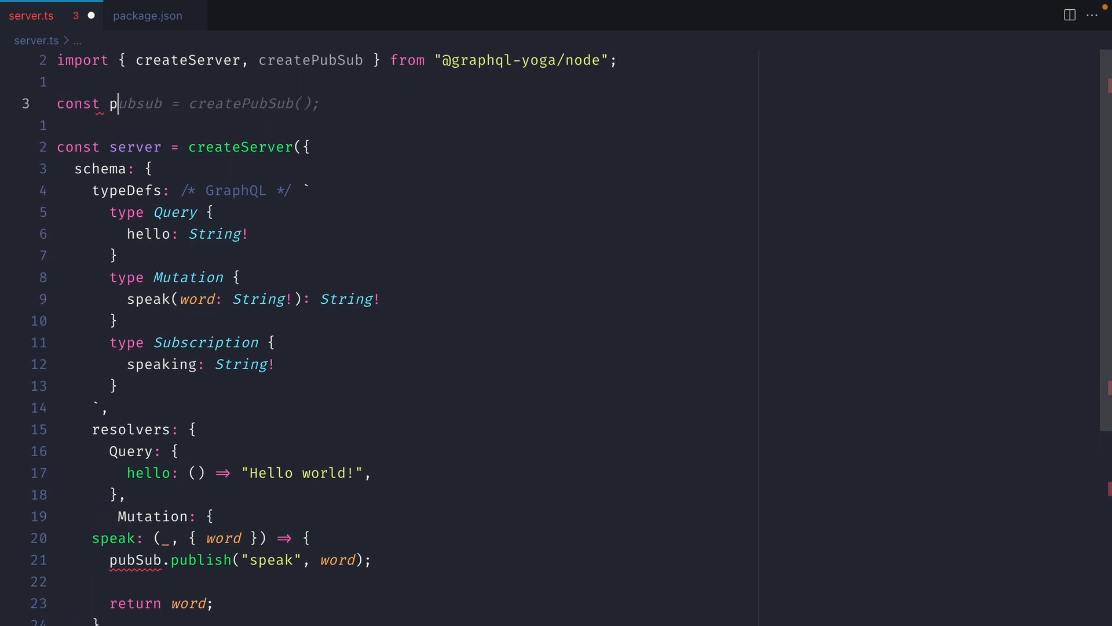
text(pubSub)
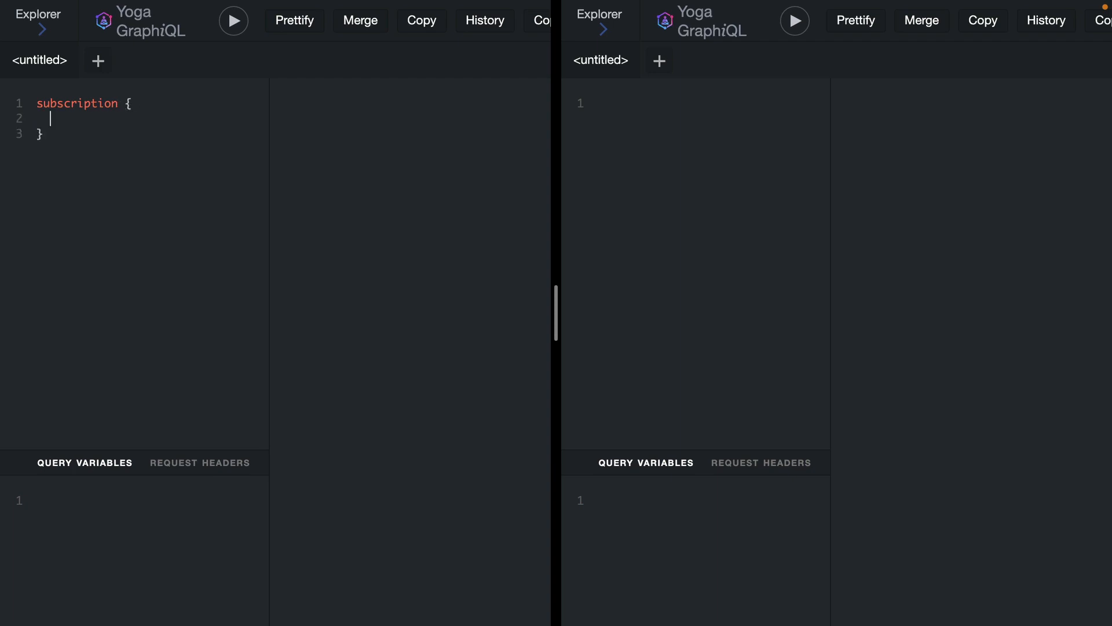
Subscribe to speaking in one window, run speak(word: "Yoga") in the other, then use word 2
text(speaking)
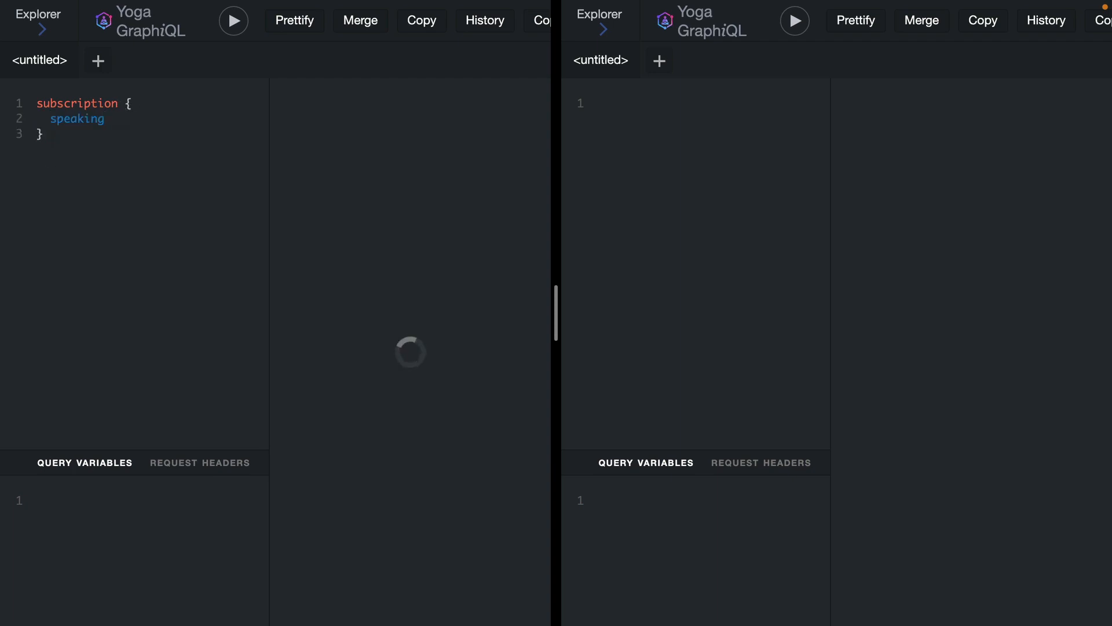
text(mutation {)
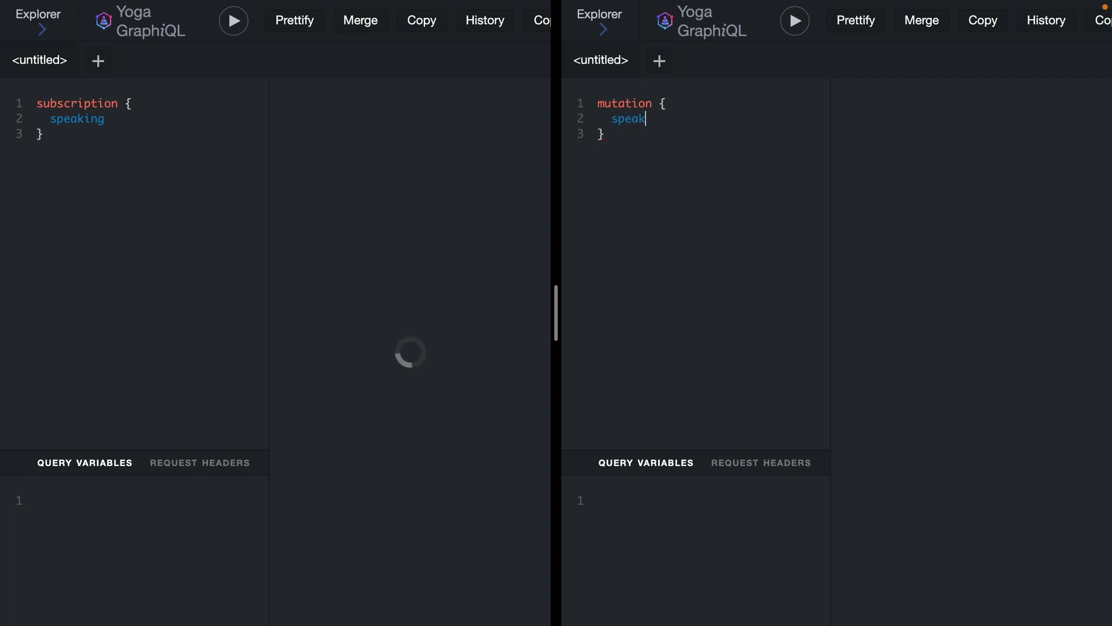
text((word:))
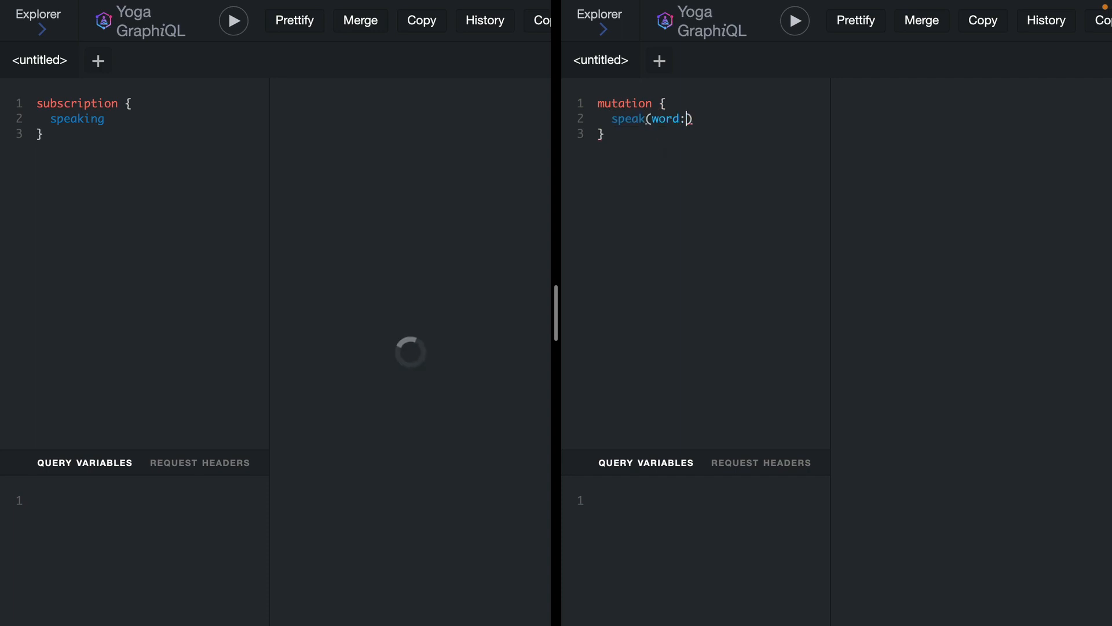
text("Yoga")
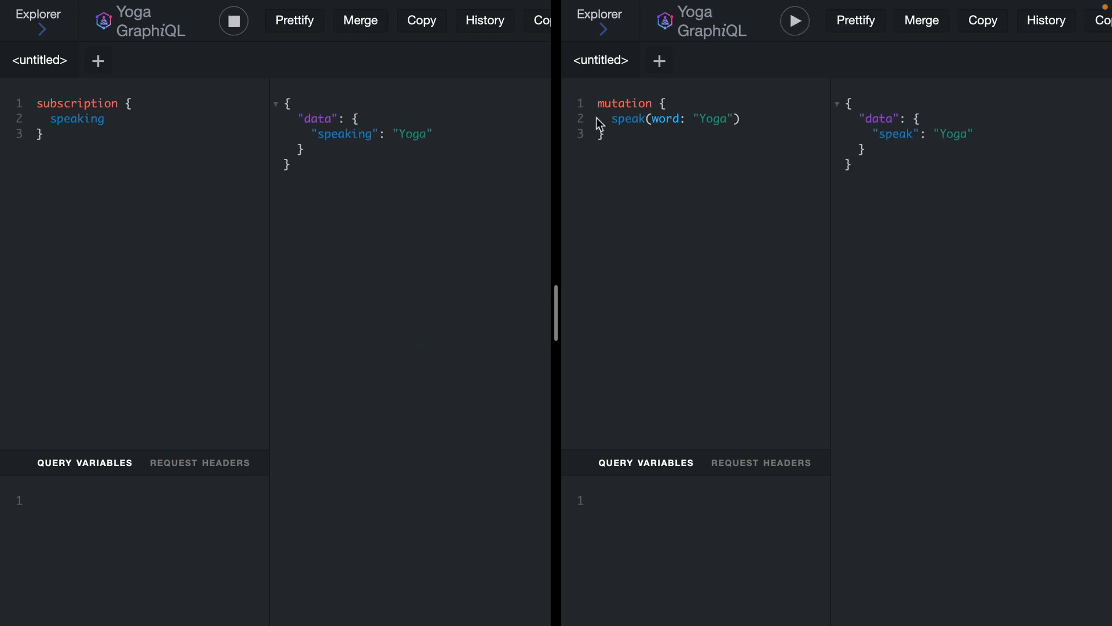
text(2)
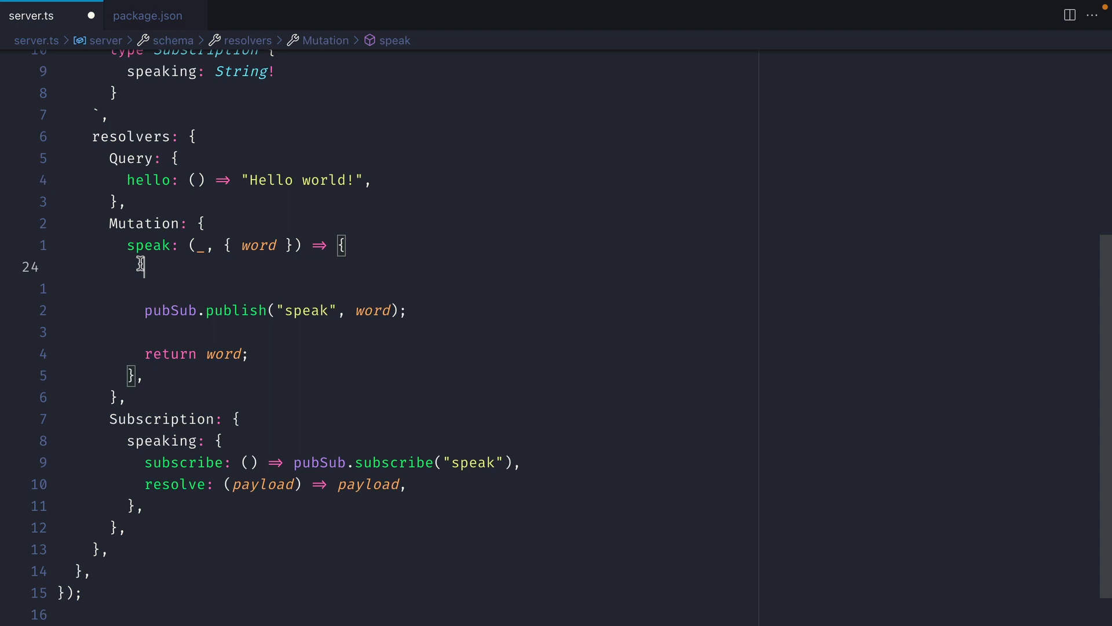
Insert throw new Error("Something went wrong!"); at the top of the speak resolver
text(throw new Error("Something went wrong!");)
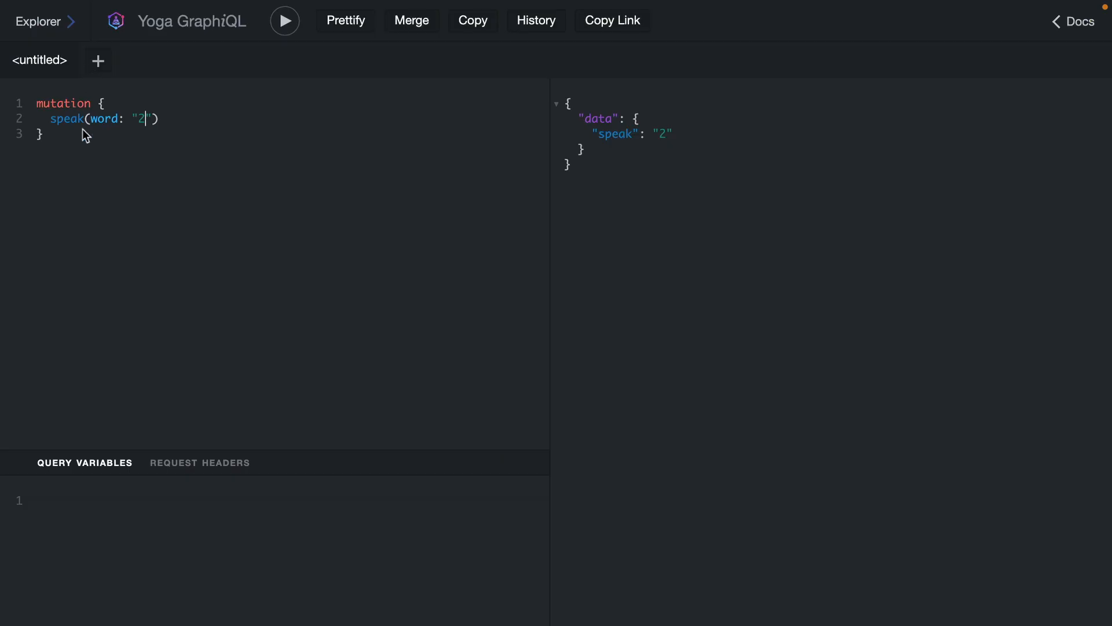
Rerun speak with word 2 and highlight the masked 'Unexpected error.' response
click(284, 21)
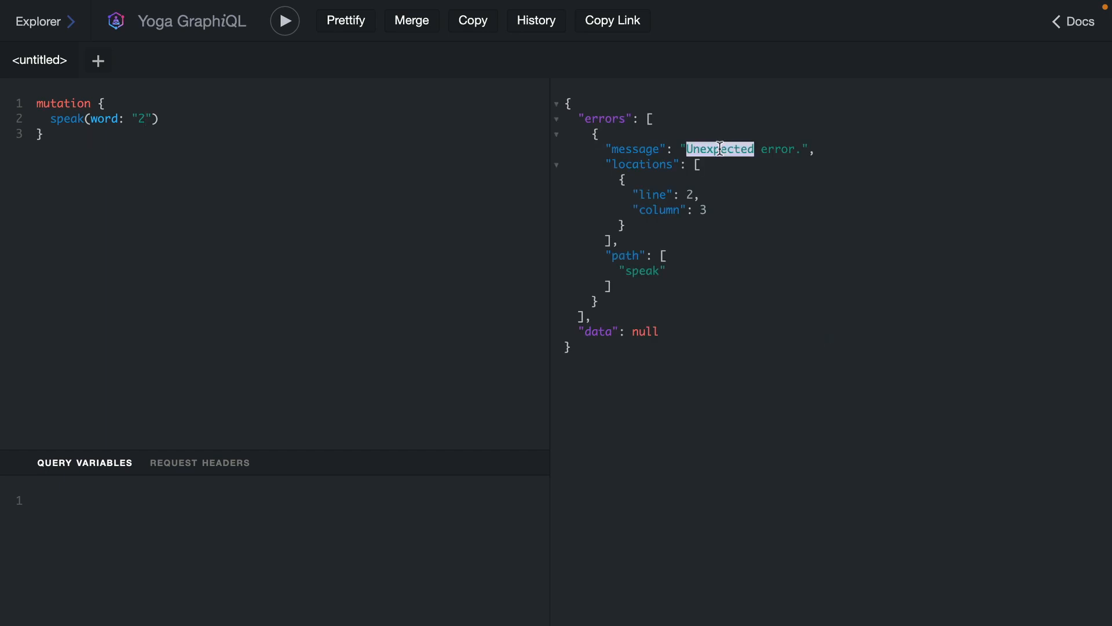
drag(718, 149, 795, 149)
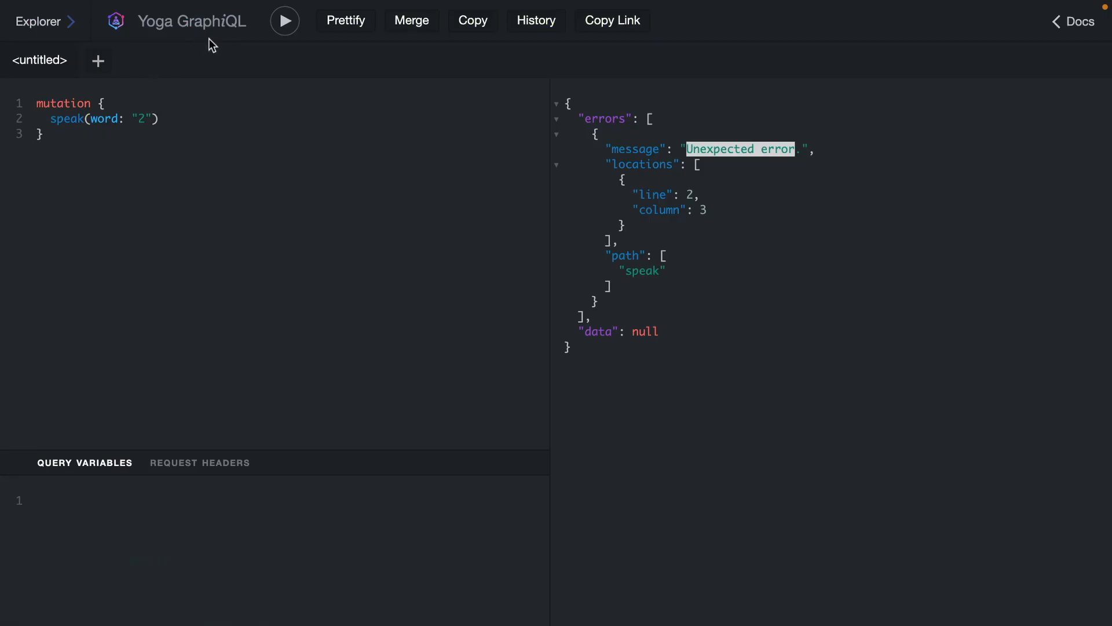
click(284, 19)
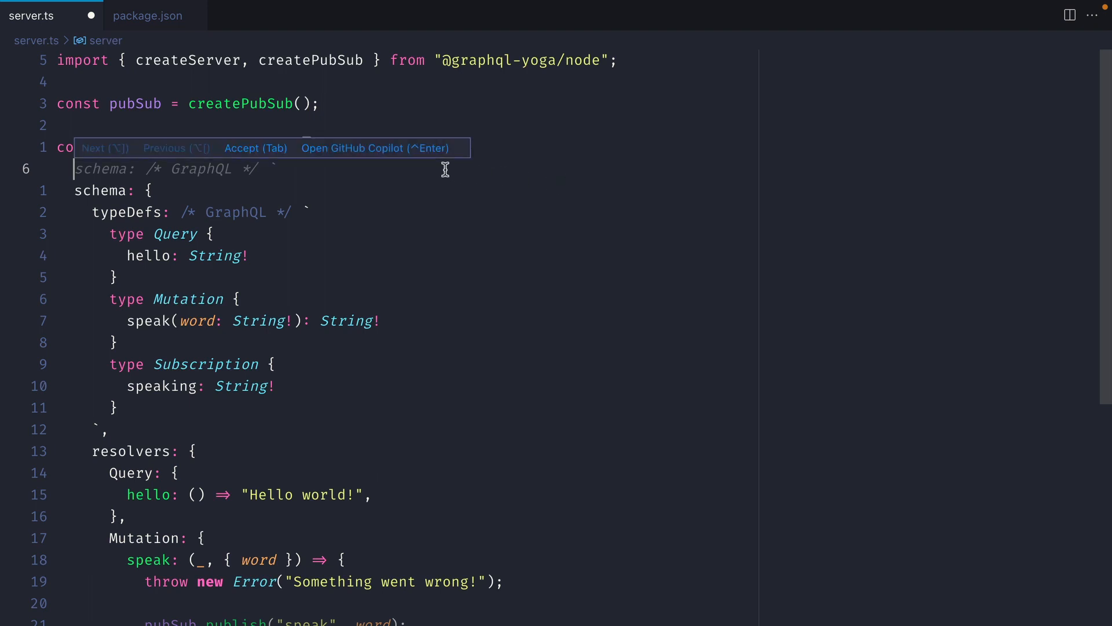
Dismiss the Copilot suggestion and start adding a GraphQL error export to the import
key(Tab)
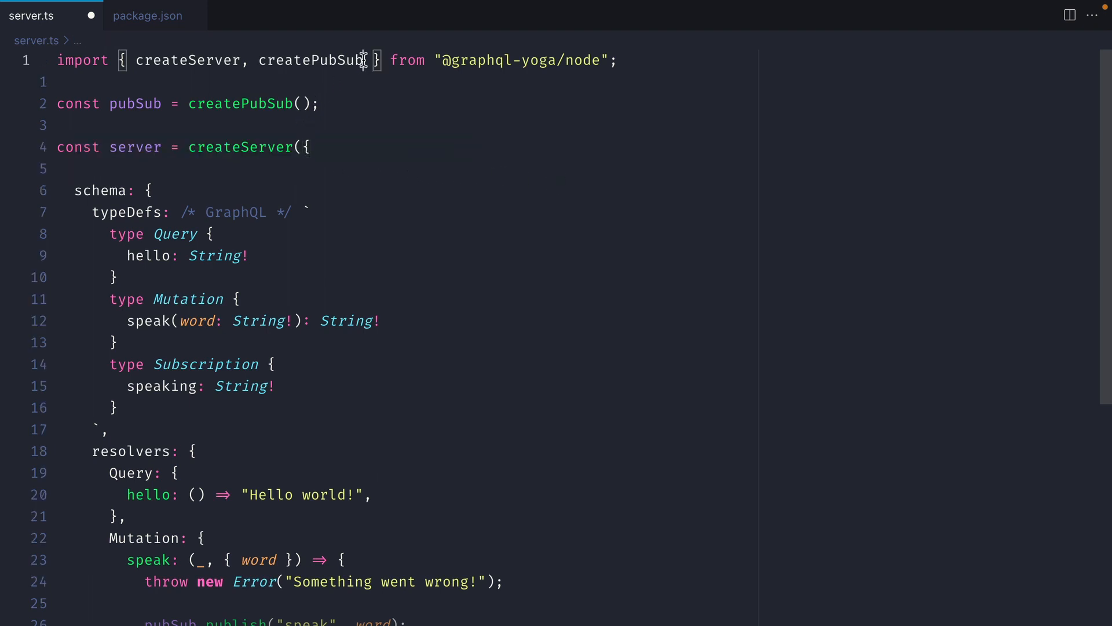
text(, Grap)
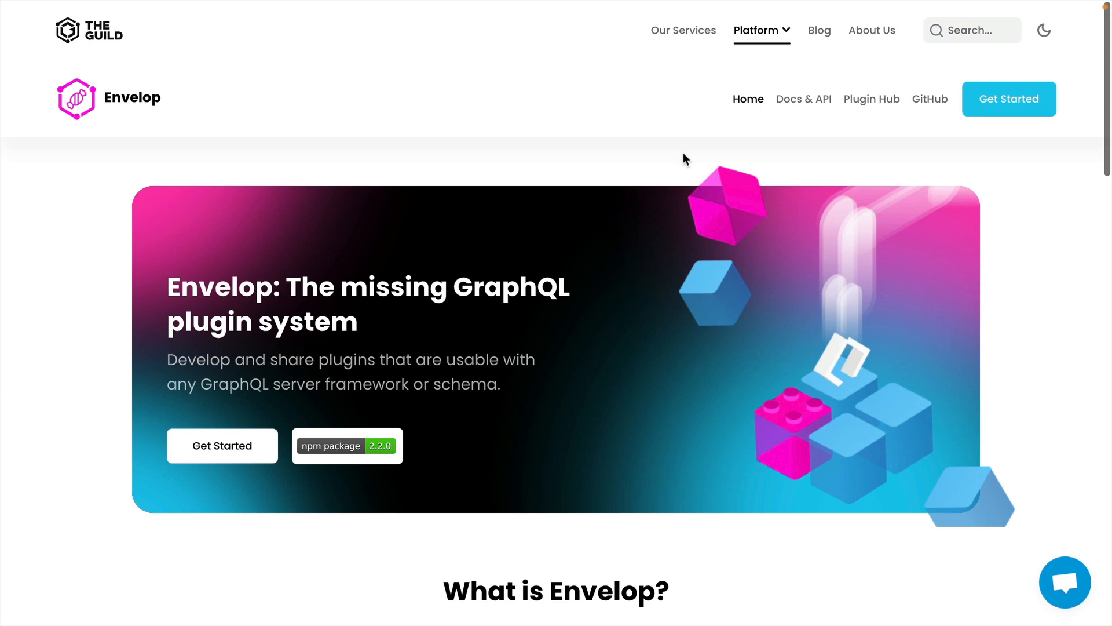
mouse_move(803, 115)
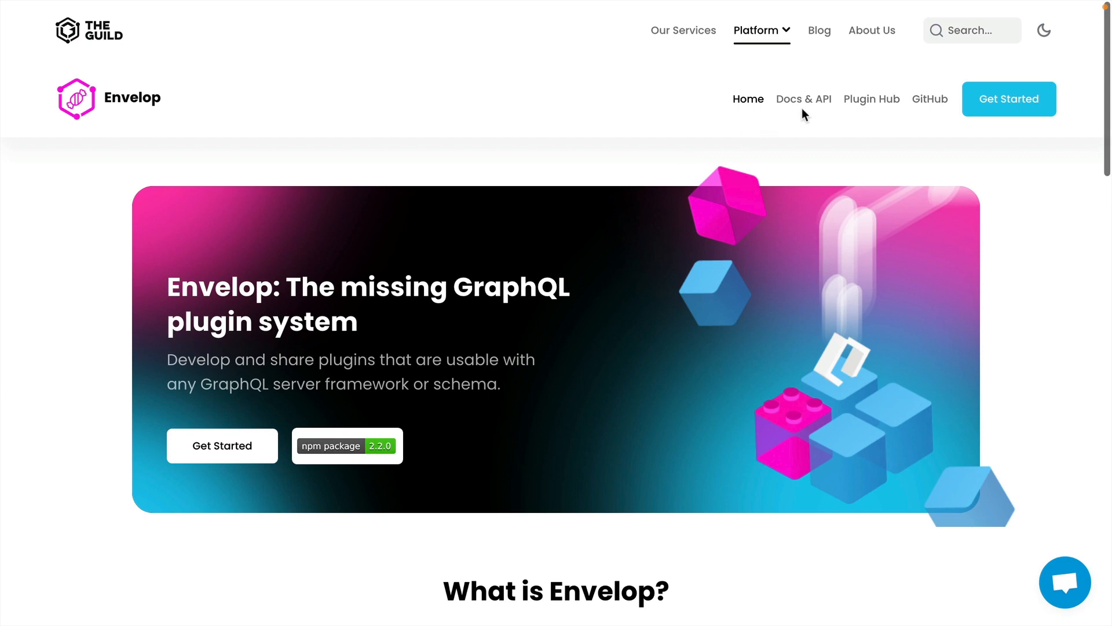
Browse Envelop's Plugin Hub to the useResponseCache page and select its npm install command
click(872, 98)
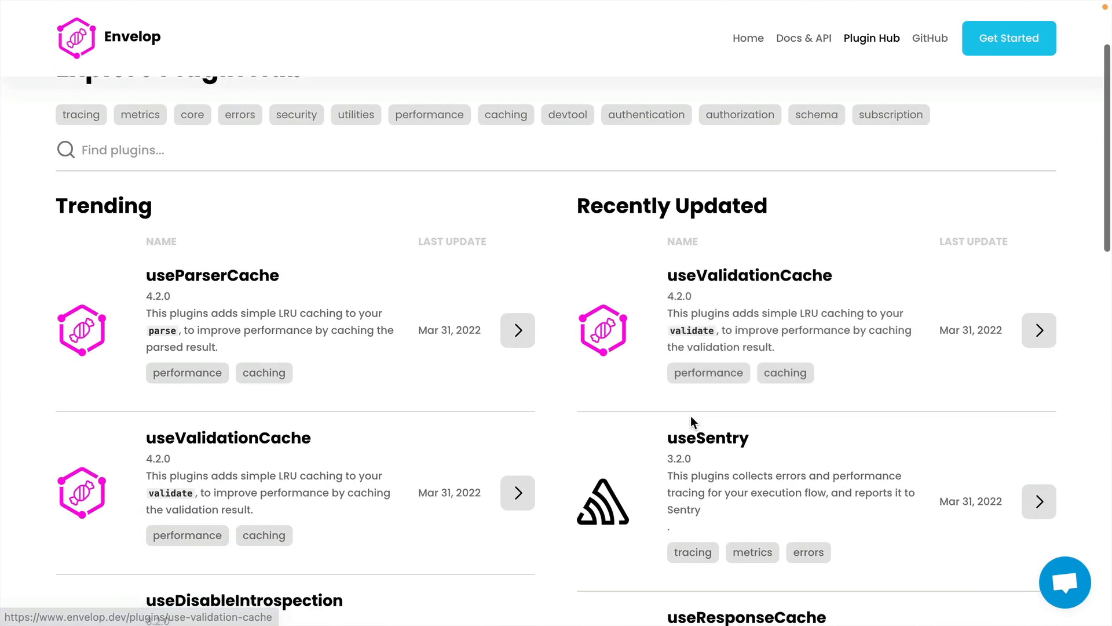
scroll(down, 3)
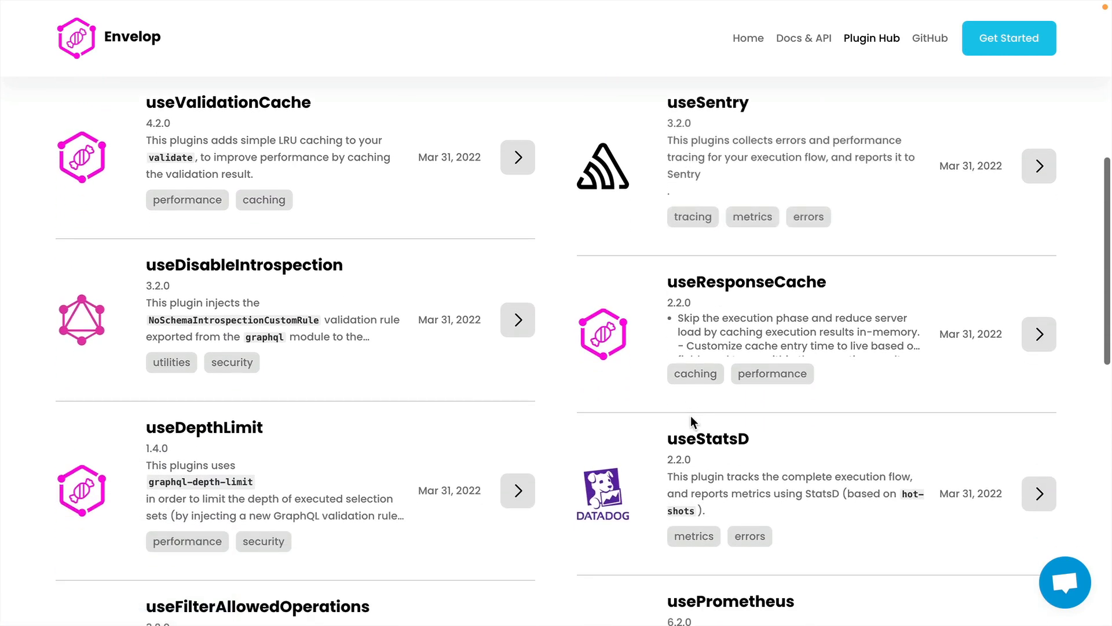
click(1038, 334)
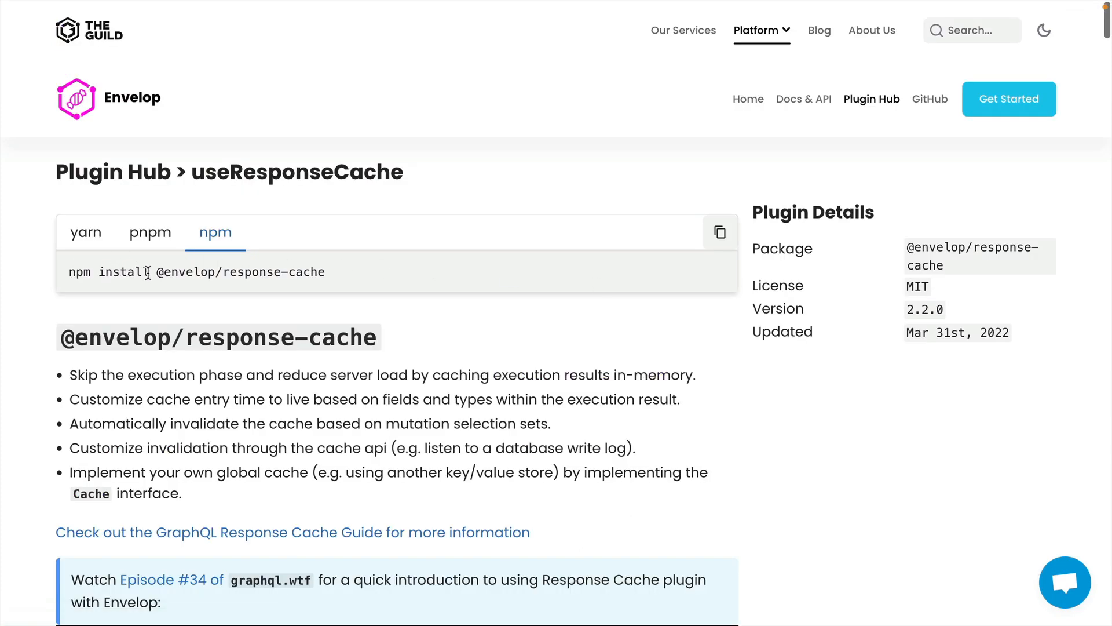
double_click(240, 271)
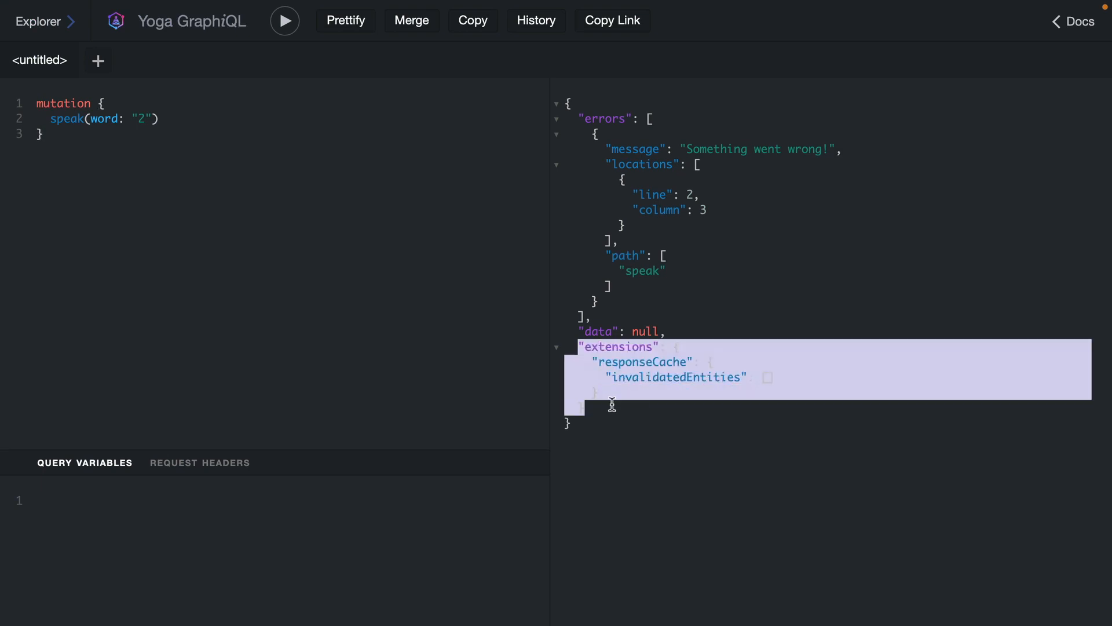
Replace the mutation with '{ hello }' and rerun it to get a responseCache hit
click(175, 133)
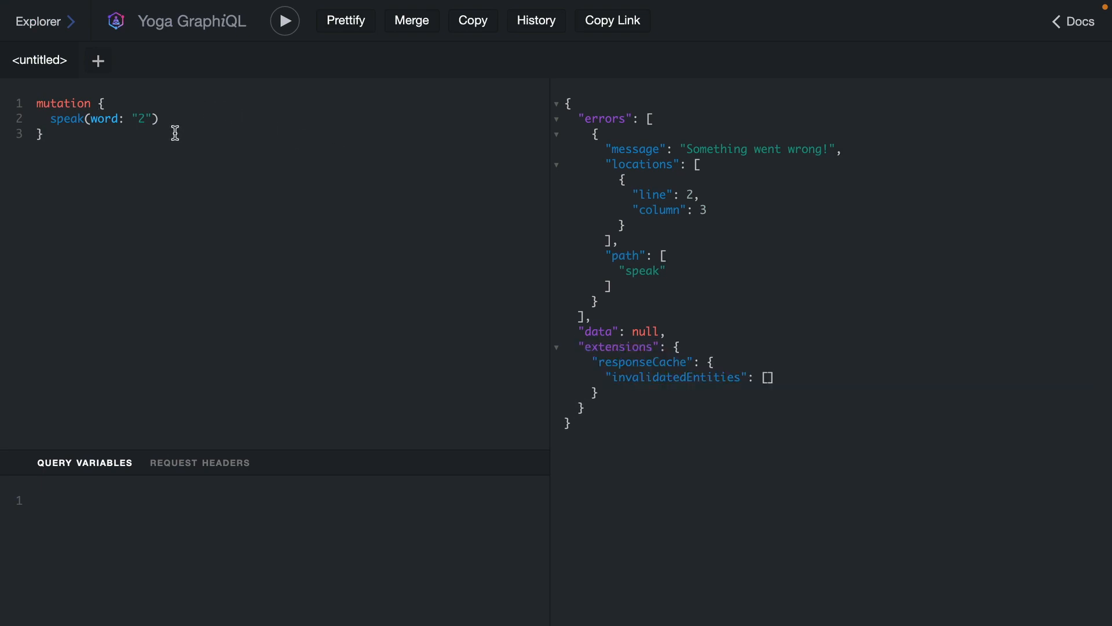
key(ctrl+a)
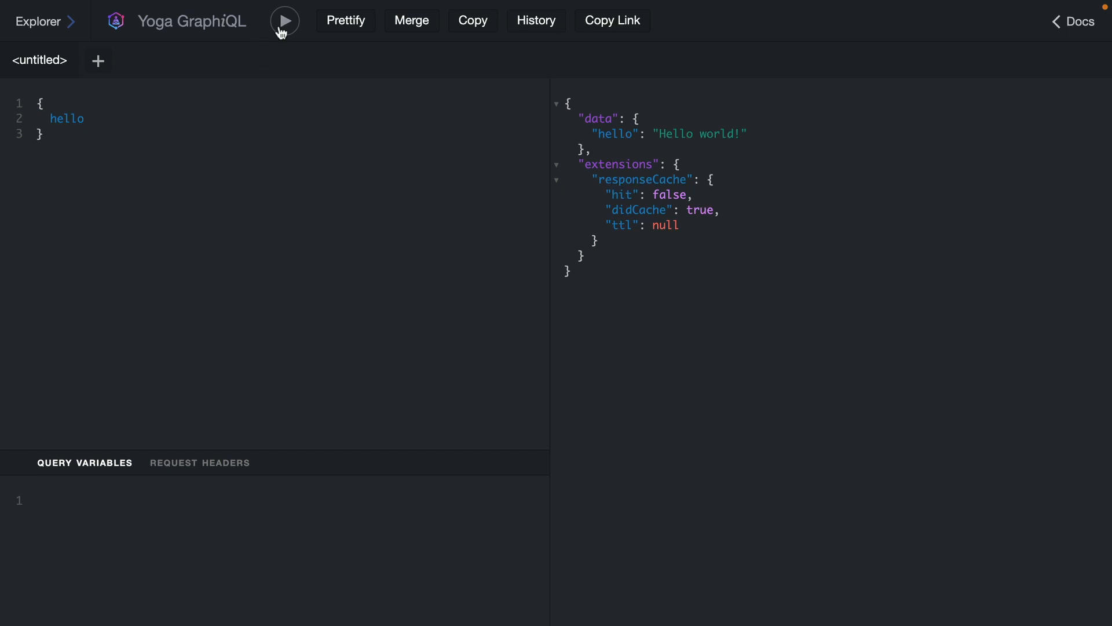
click(285, 21)
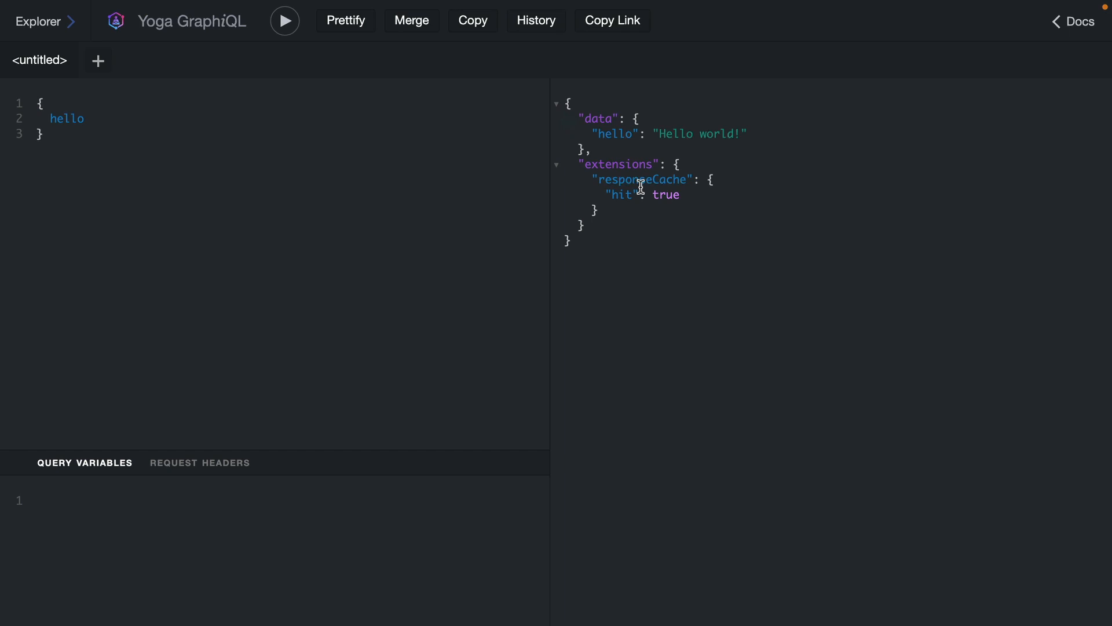
mouse_move(468, 242)
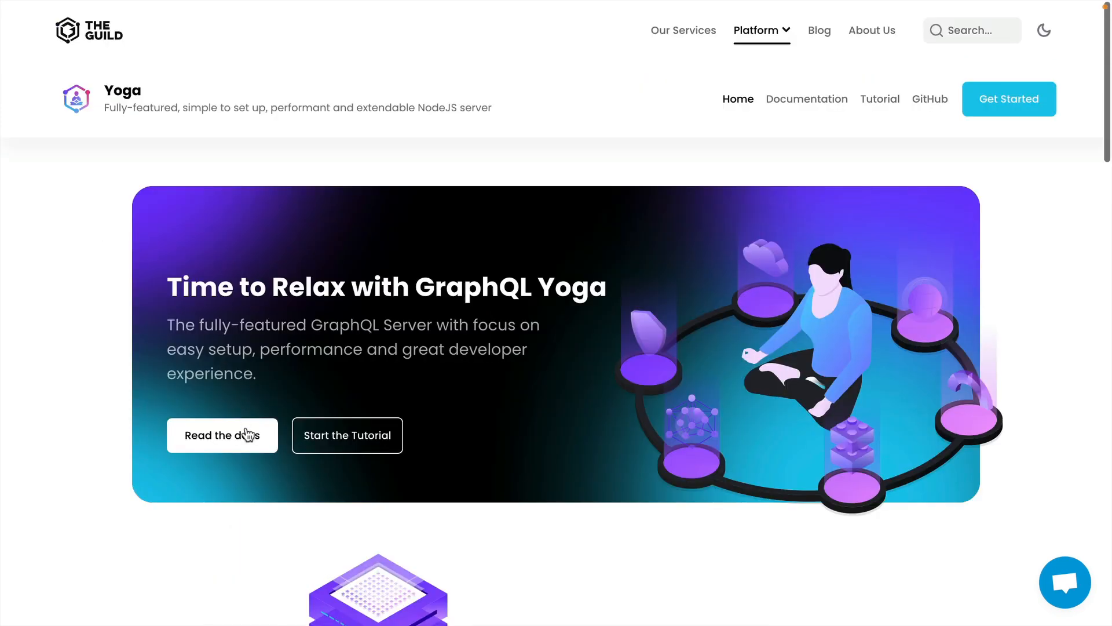
mouse_move(347, 435)
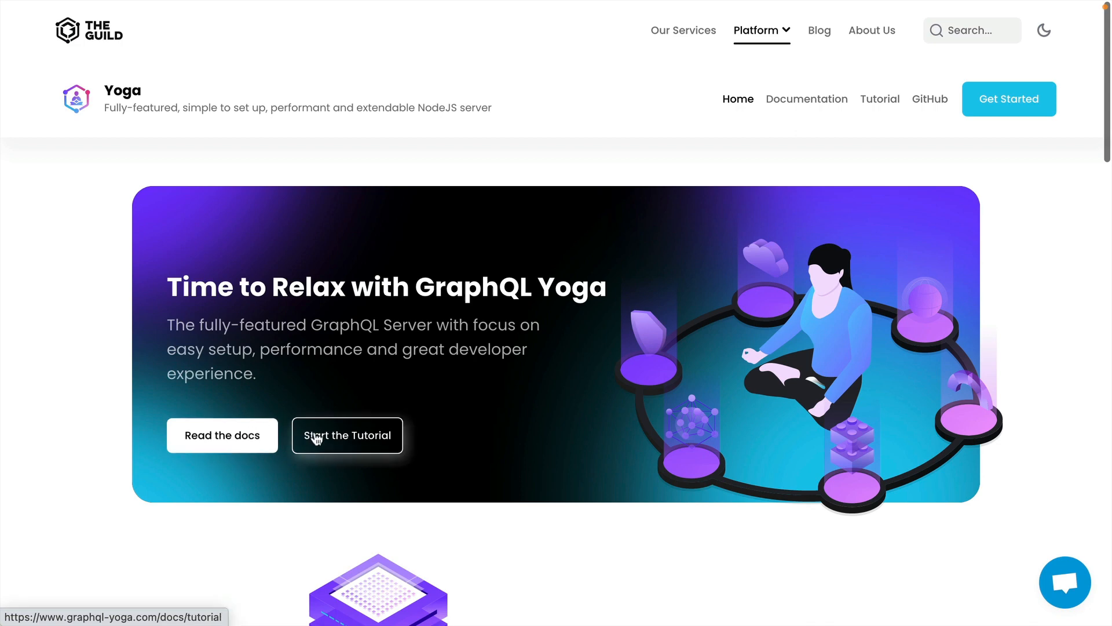
mouse_move(347, 435)
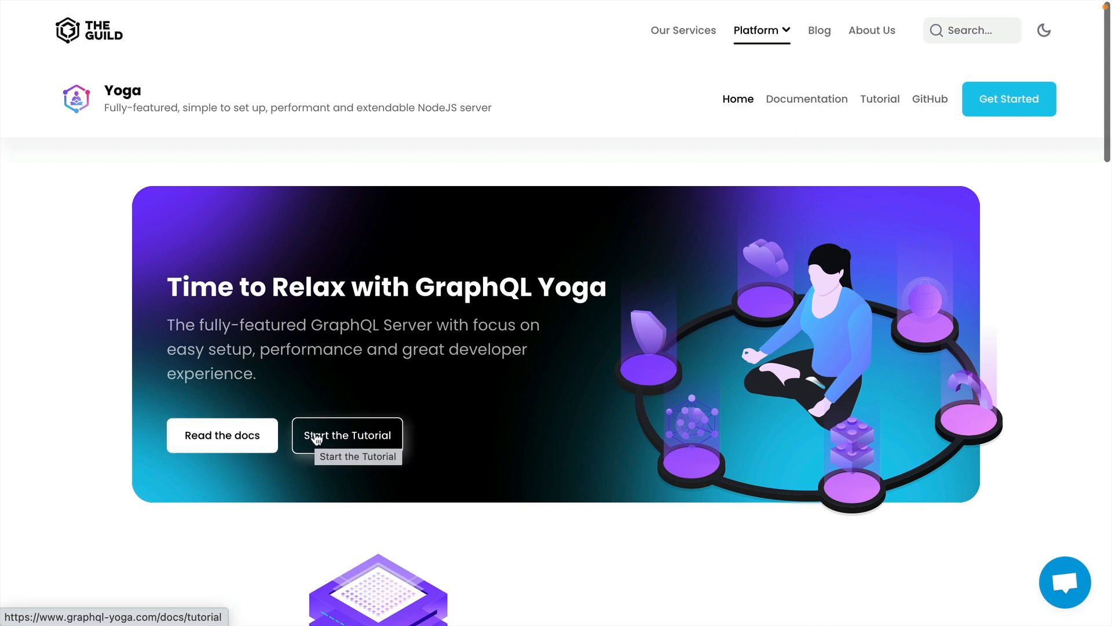